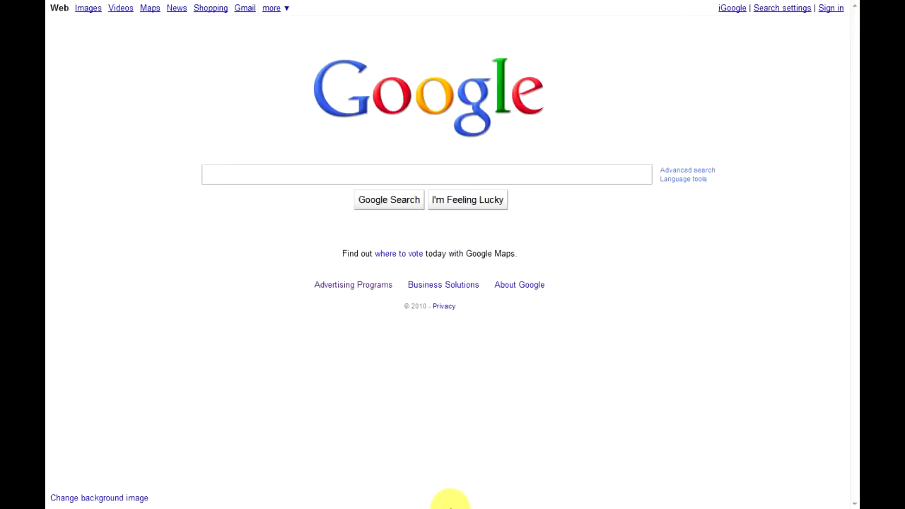
{"action": "mouse_move", "coordinate": [297, 290]}
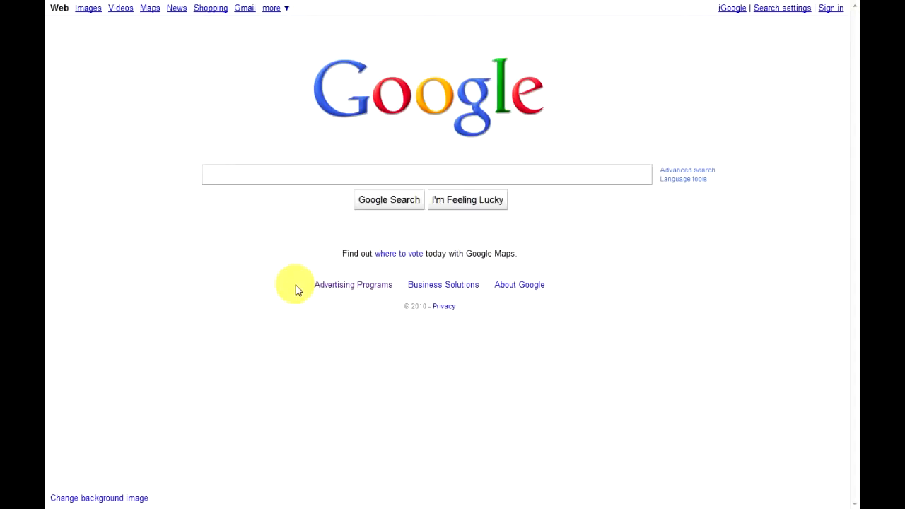
- Search Google for 'traffic estimator' to surface the AdWords Traffic Estimator result
{"action": "left_click", "coordinate": [425, 174]}
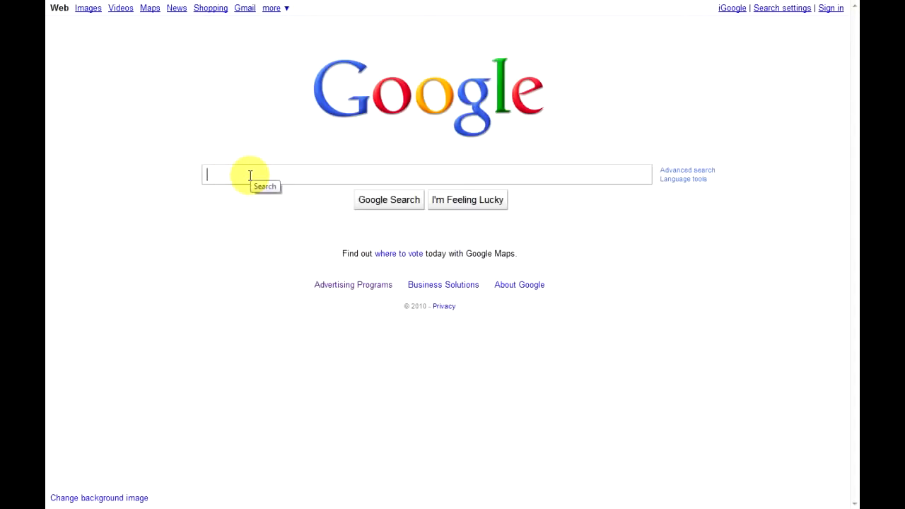
{"action": "type", "text": "t"}
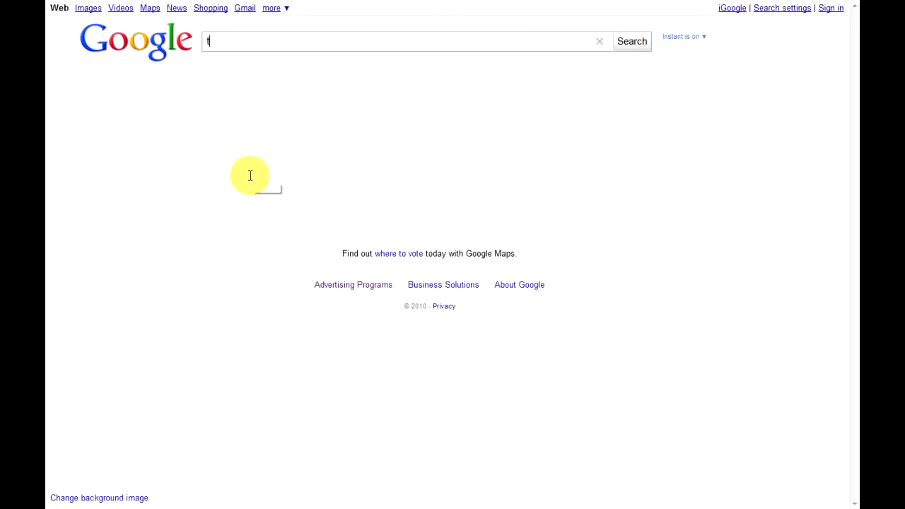
{"action": "type", "text": "raffic"}
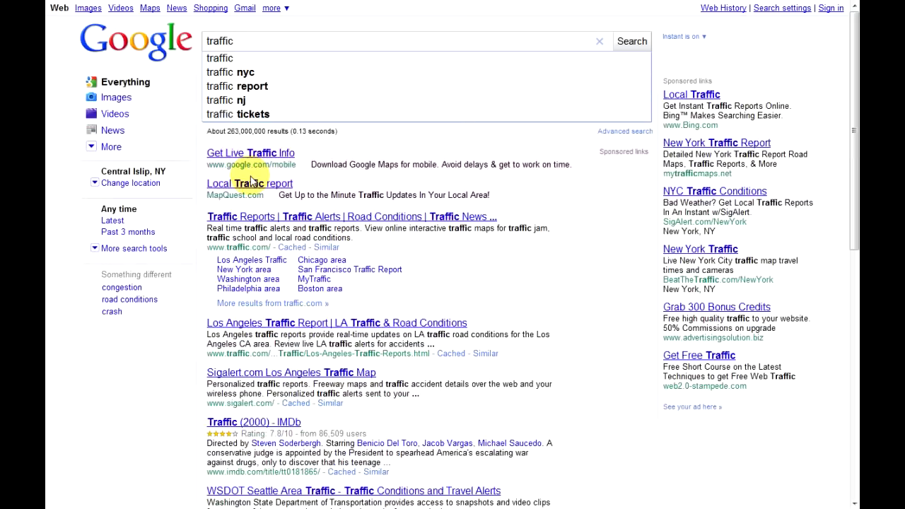
{"action": "type", "text": "estimator"}
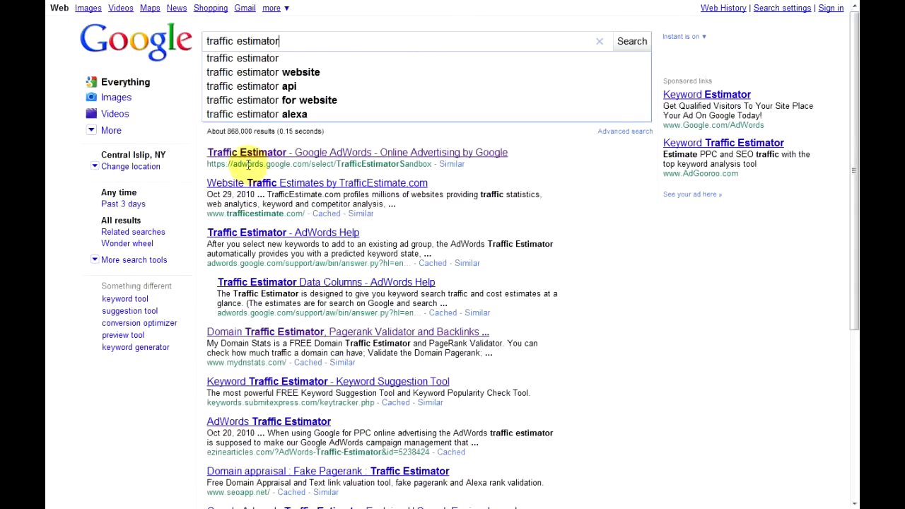
{"action": "mouse_move", "coordinate": [318, 157]}
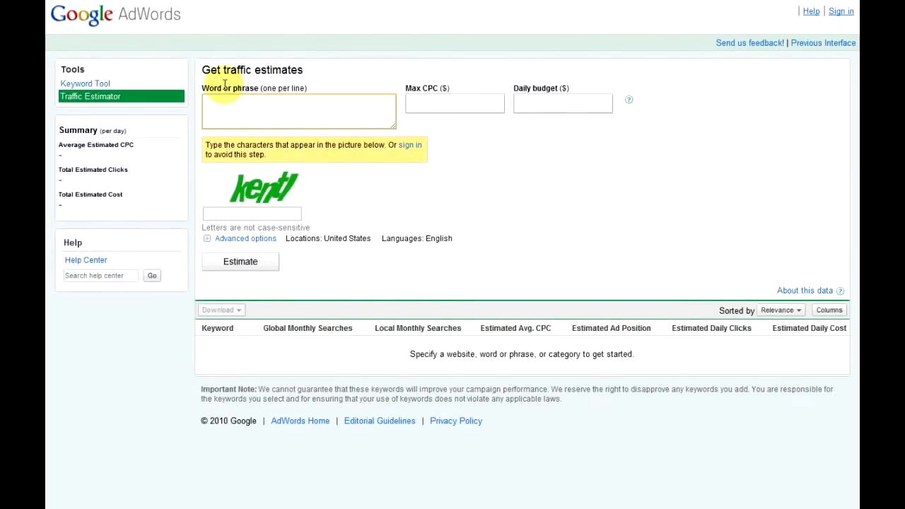
{"action": "mouse_move", "coordinate": [323, 81]}
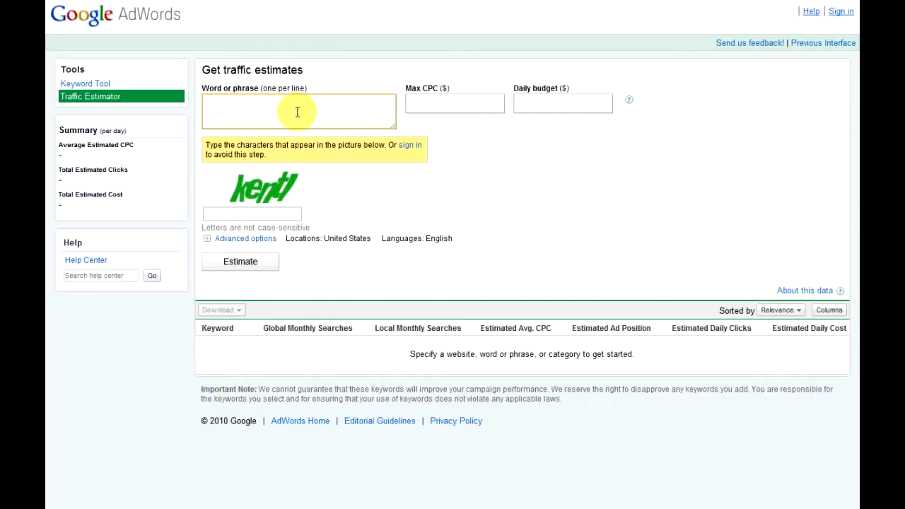
- Estimate traffic for 'study skills' after answering the captcha 'kentl'
{"action": "type", "text": "study"}
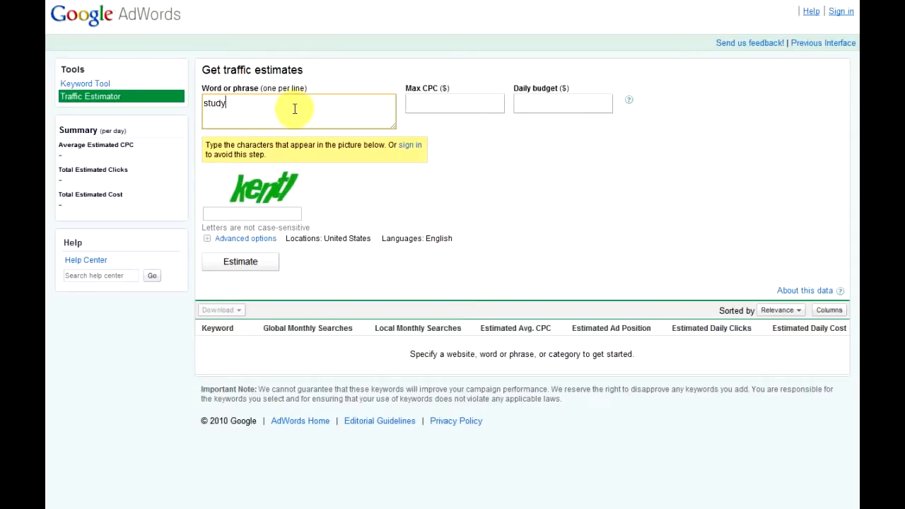
{"action": "type", "text": "skills"}
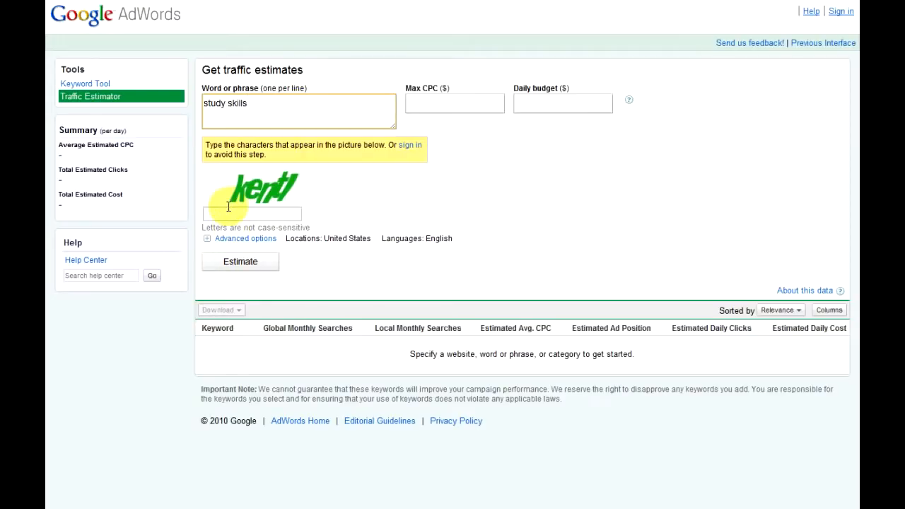
{"action": "type", "text": "kentl"}
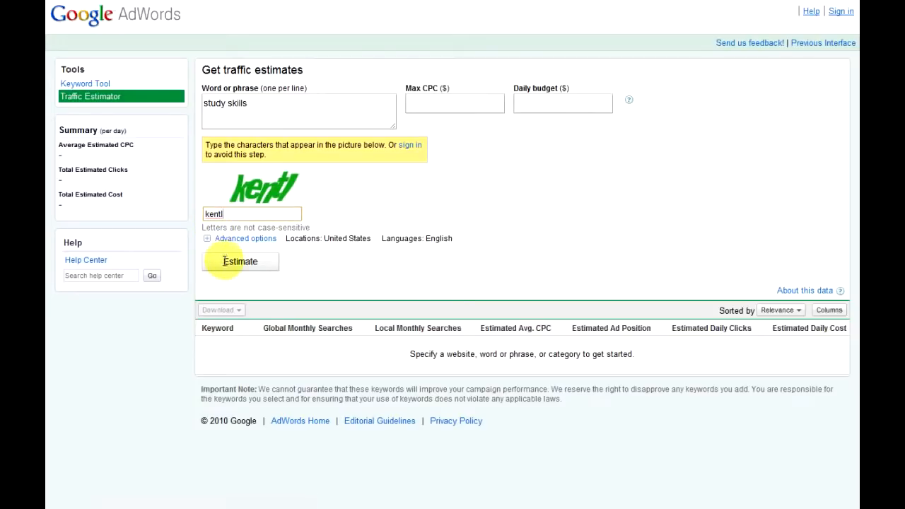
{"action": "left_click", "coordinate": [241, 260]}
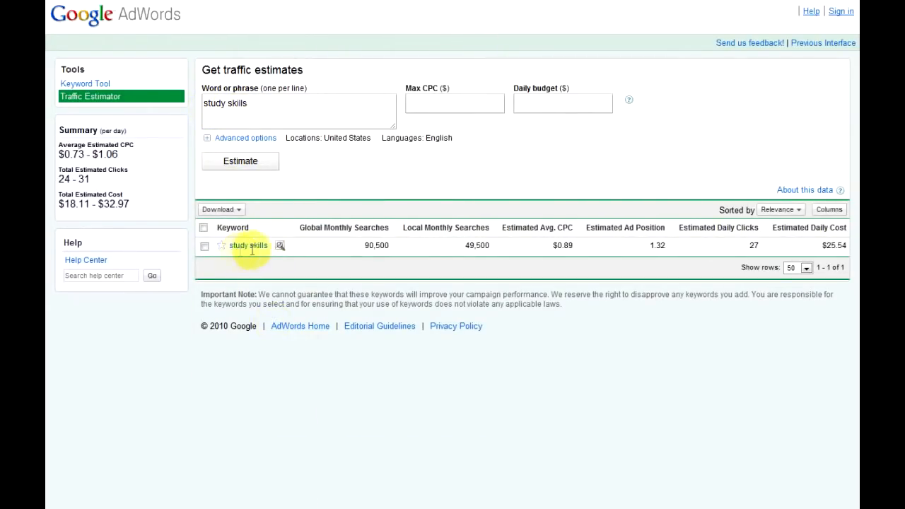
{"action": "mouse_move", "coordinate": [388, 251]}
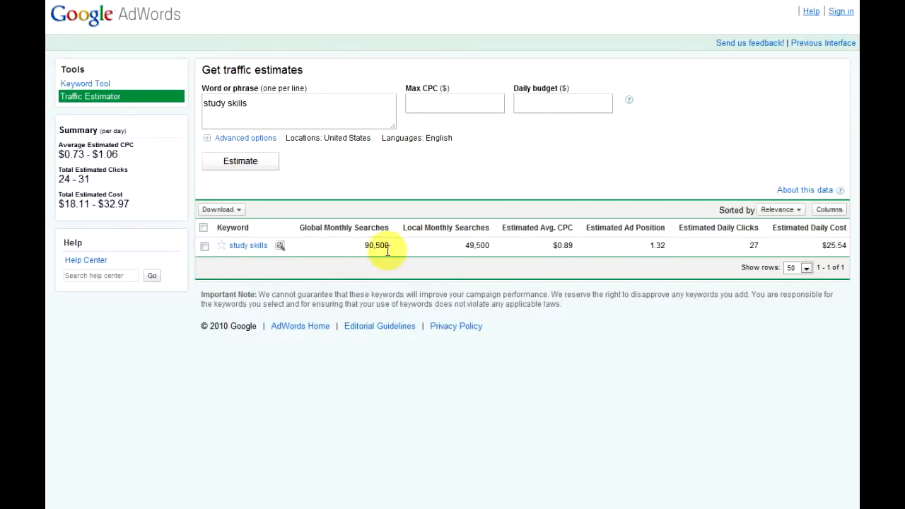
{"action": "mouse_move", "coordinate": [362, 255]}
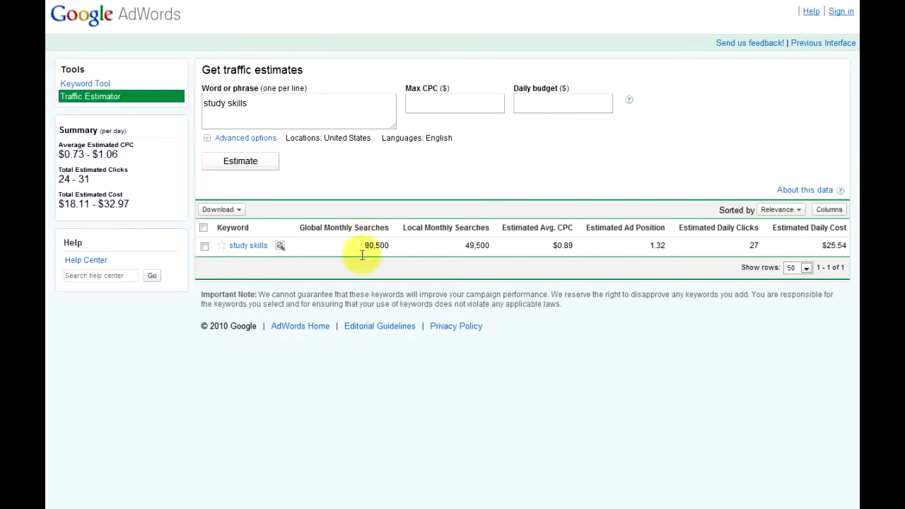
{"action": "mouse_move", "coordinate": [393, 246]}
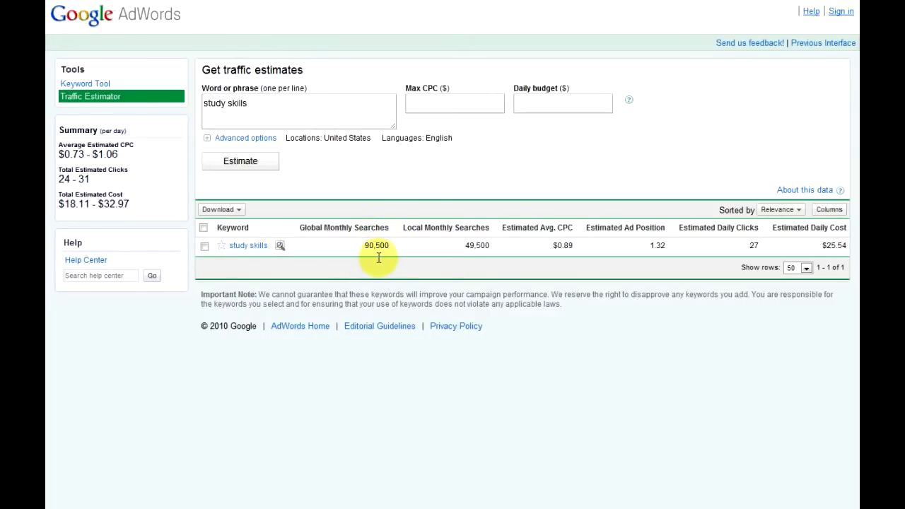
{"action": "mouse_move", "coordinate": [247, 247]}
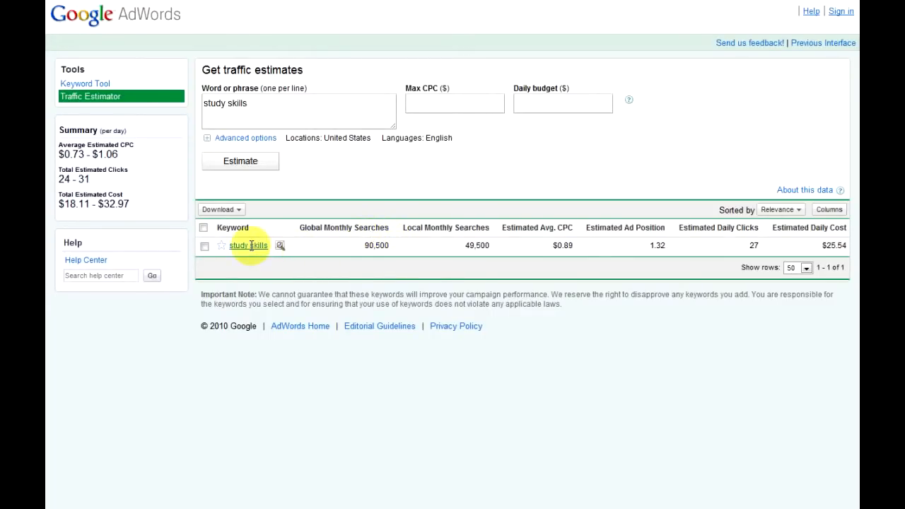
{"action": "mouse_move", "coordinate": [478, 246]}
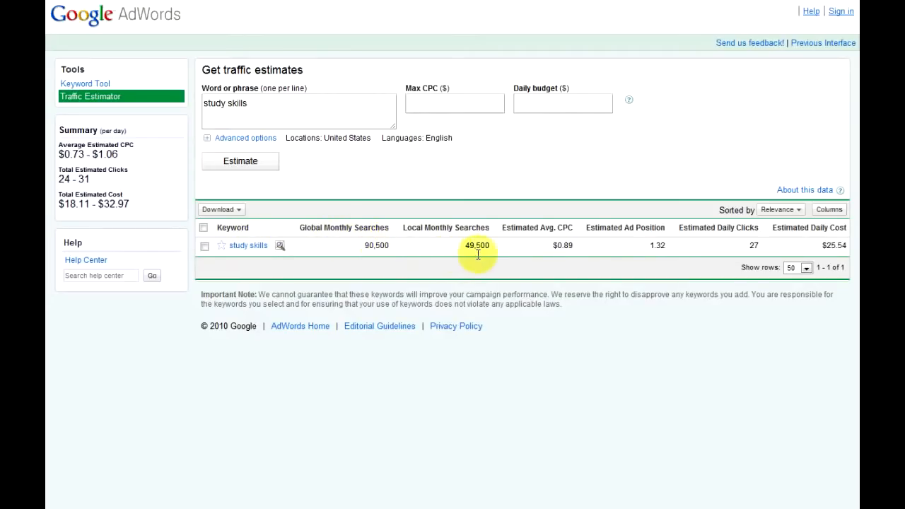
{"action": "mouse_move", "coordinate": [461, 235]}
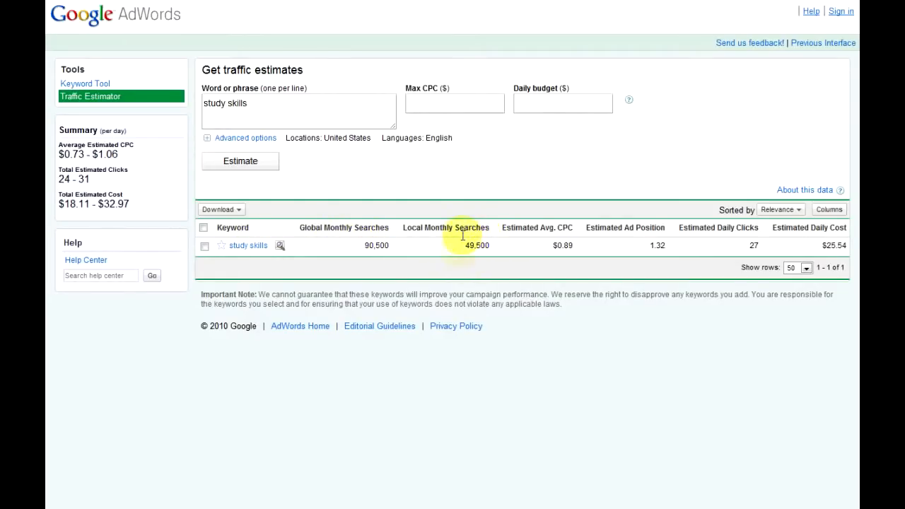
{"action": "mouse_move", "coordinate": [344, 228]}
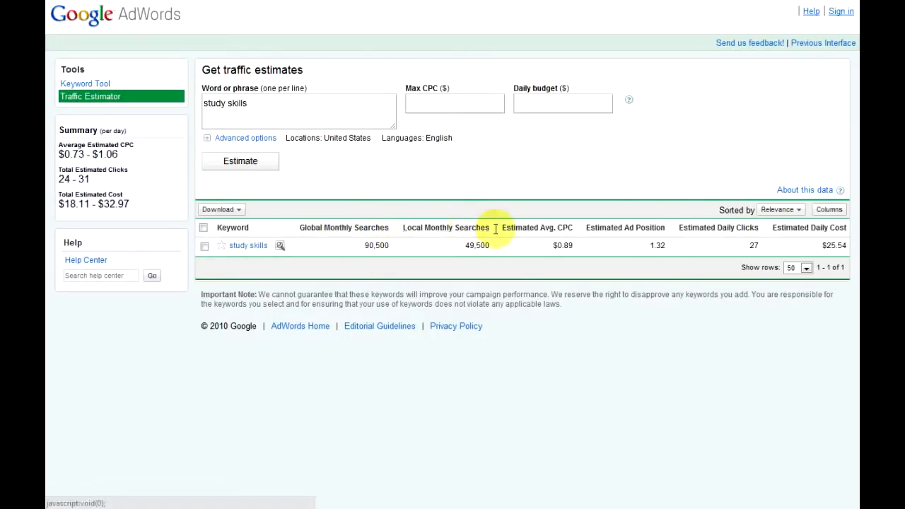
{"action": "mouse_move", "coordinate": [365, 260]}
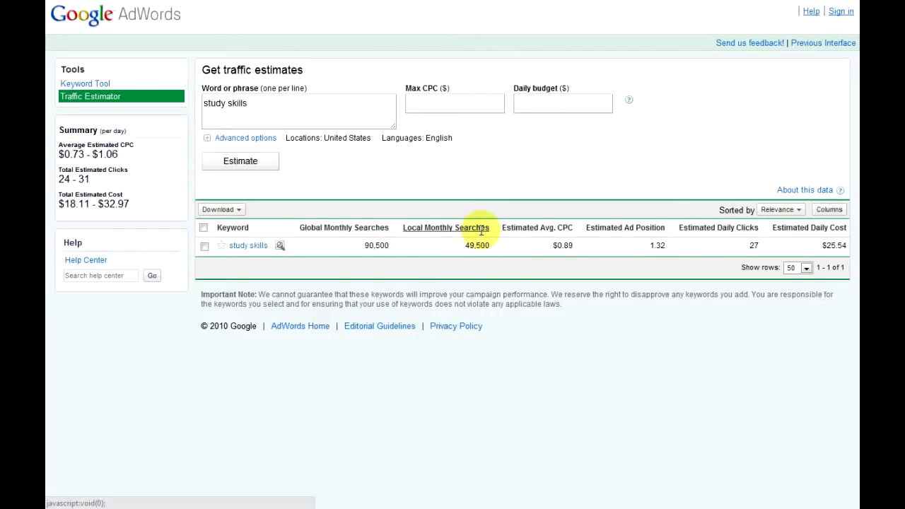
{"action": "mouse_move", "coordinate": [550, 246]}
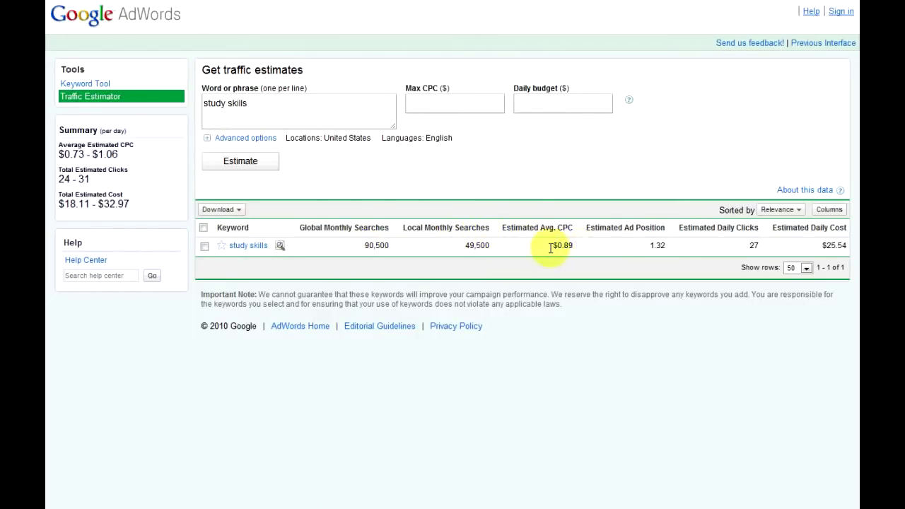
{"action": "mouse_move", "coordinate": [555, 246]}
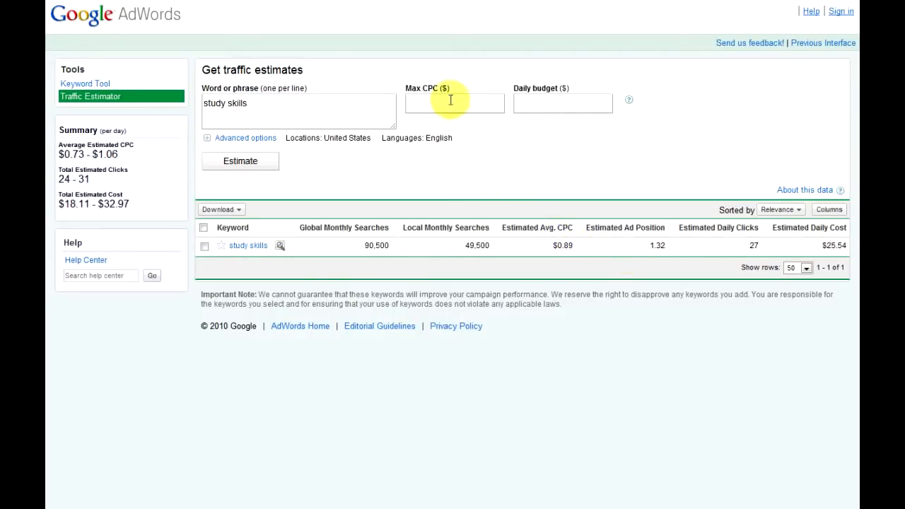
{"action": "mouse_move", "coordinate": [531, 243]}
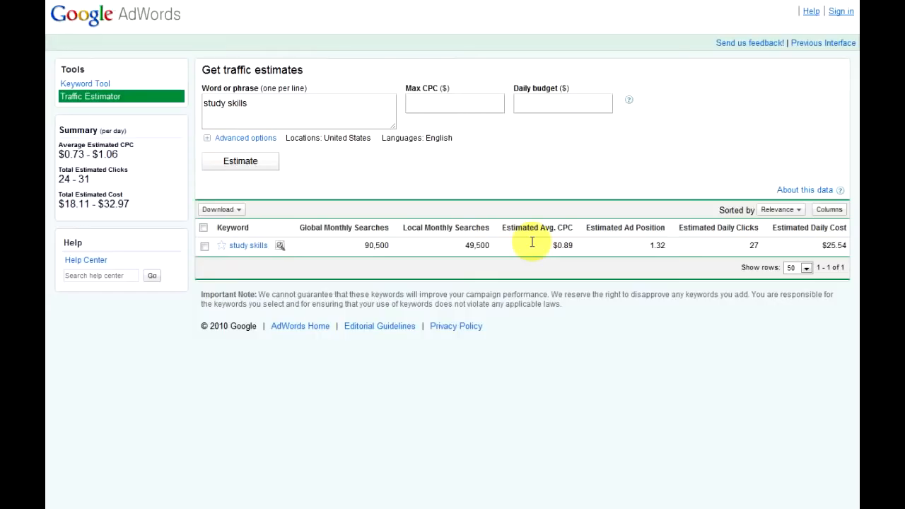
{"action": "mouse_move", "coordinate": [244, 246]}
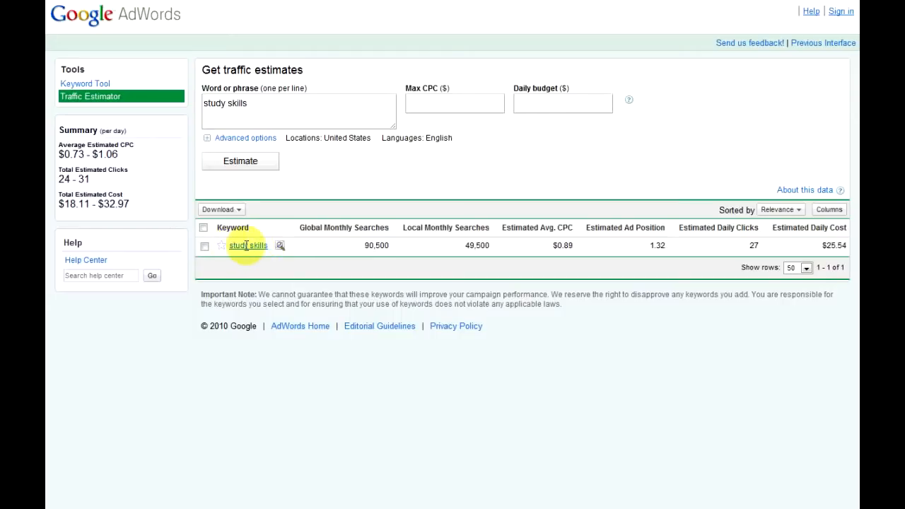
{"action": "mouse_move", "coordinate": [532, 255]}
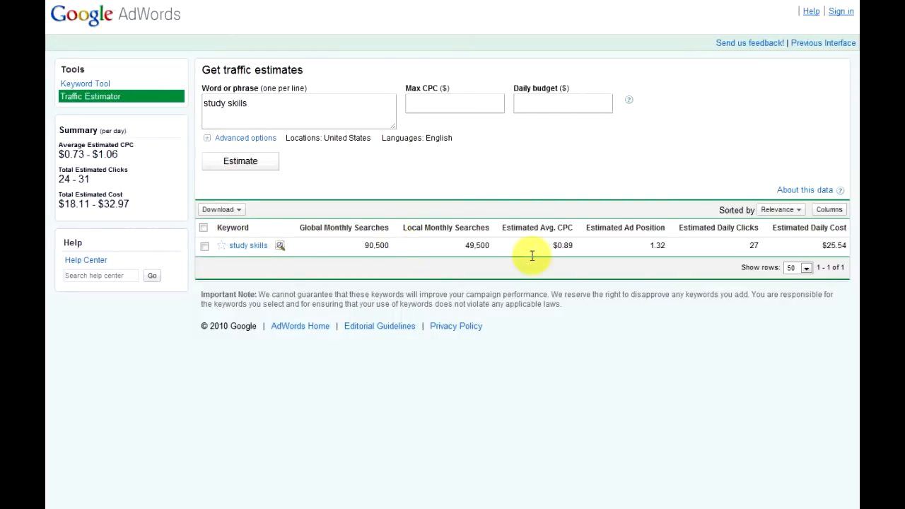
{"action": "mouse_move", "coordinate": [648, 251]}
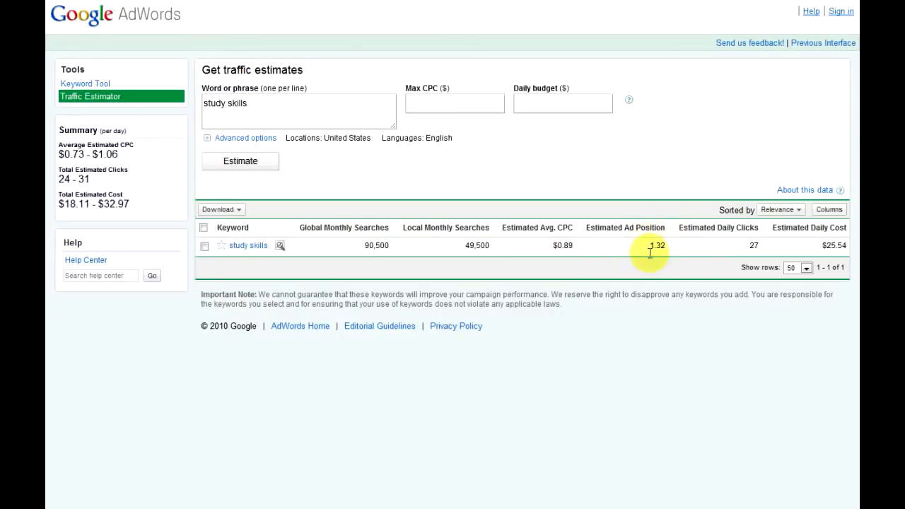
{"action": "mouse_move", "coordinate": [560, 235]}
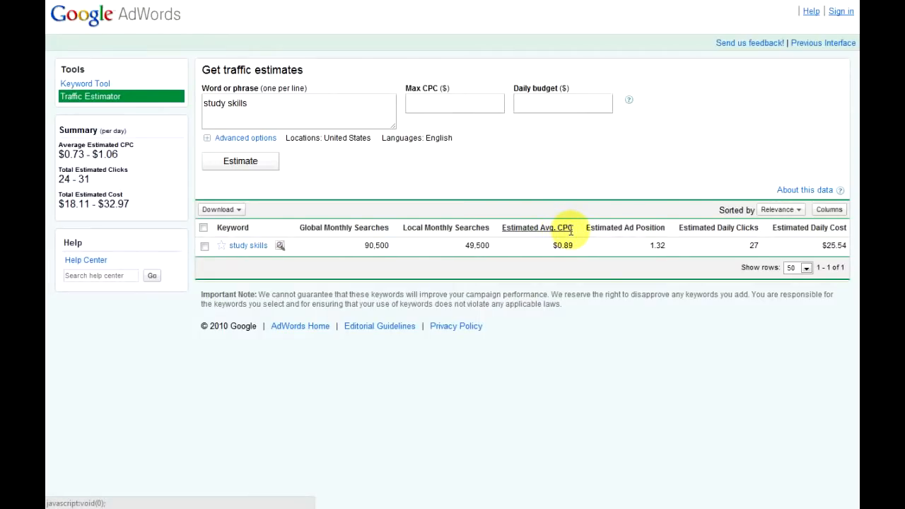
{"action": "mouse_move", "coordinate": [628, 256]}
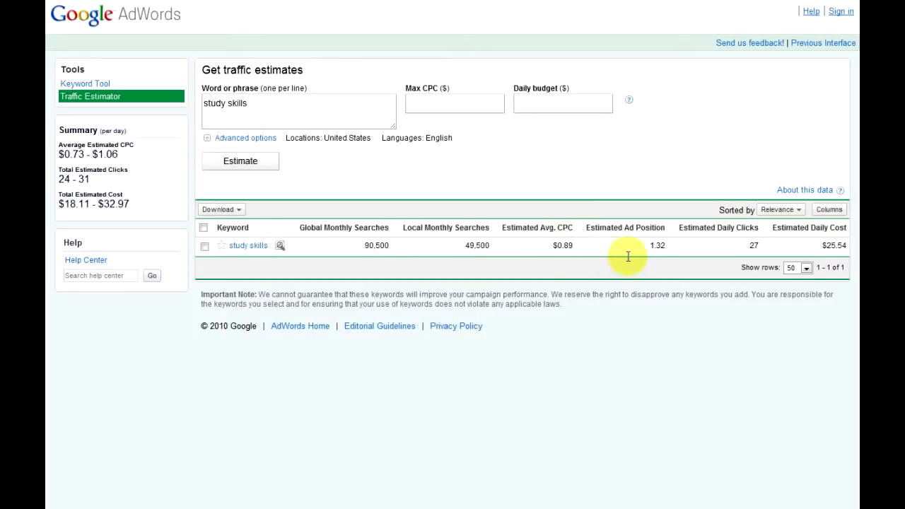
{"action": "mouse_move", "coordinate": [574, 246]}
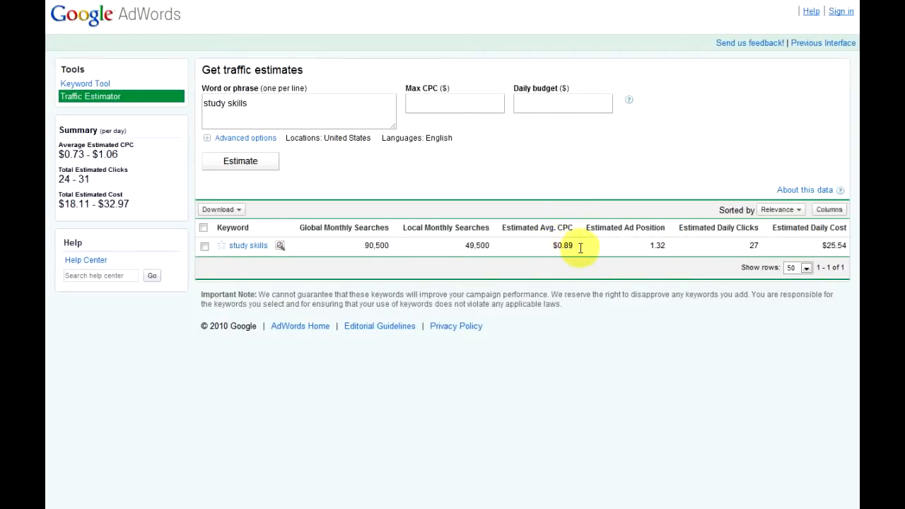
{"action": "mouse_move", "coordinate": [718, 251]}
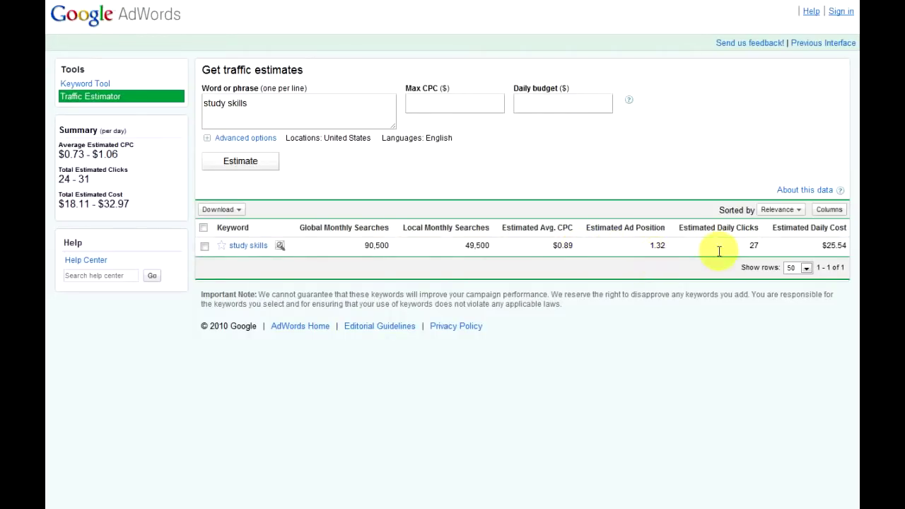
{"action": "mouse_move", "coordinate": [754, 250]}
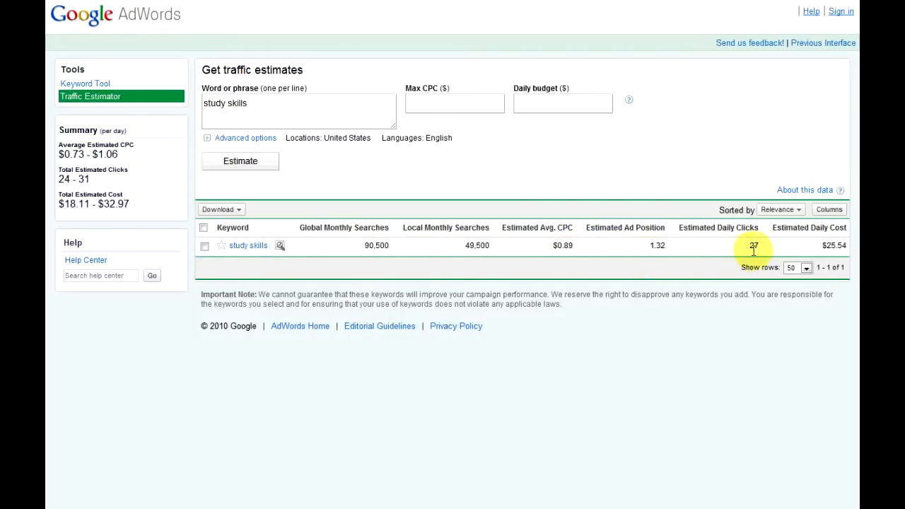
{"action": "mouse_move", "coordinate": [832, 249]}
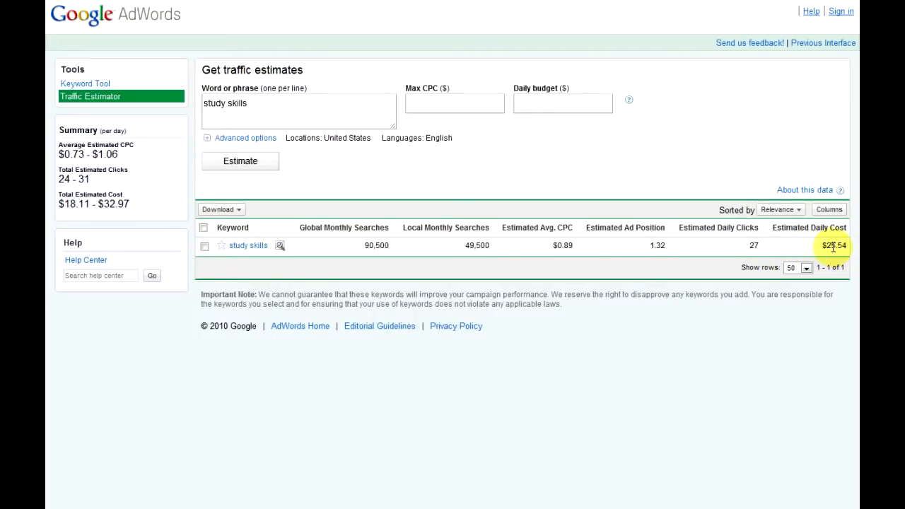
{"action": "mouse_move", "coordinate": [634, 164]}
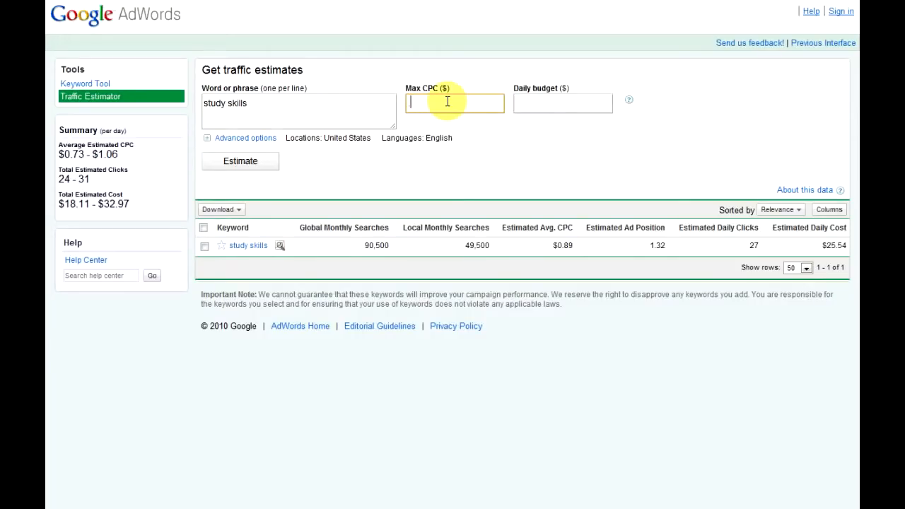
- Re-estimate 'study skills' with a max CPC of 18 and review the $1.94 daily cost
{"action": "type", "text": "18"}
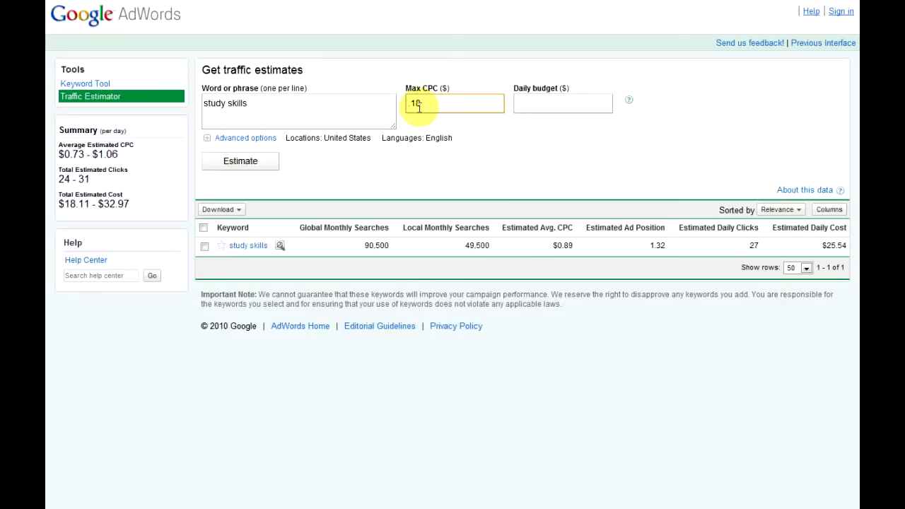
{"action": "left_click", "coordinate": [241, 162]}
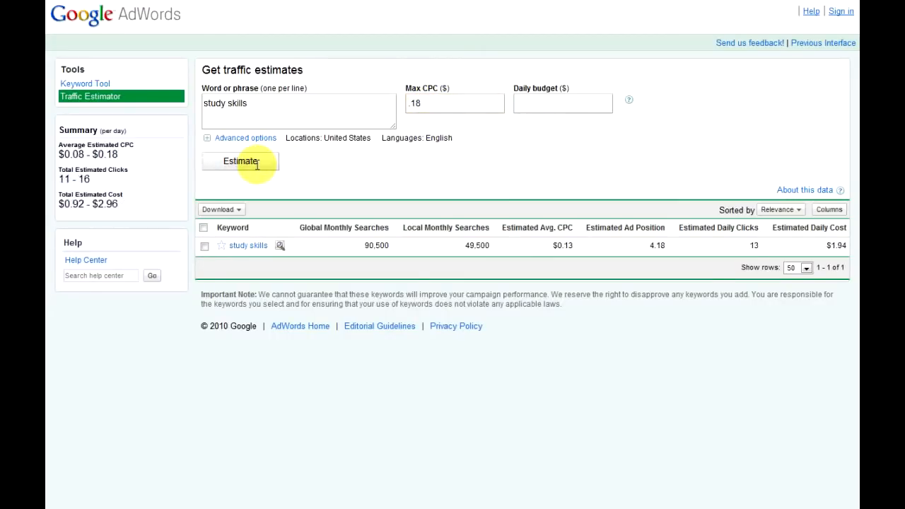
{"action": "mouse_move", "coordinate": [521, 246]}
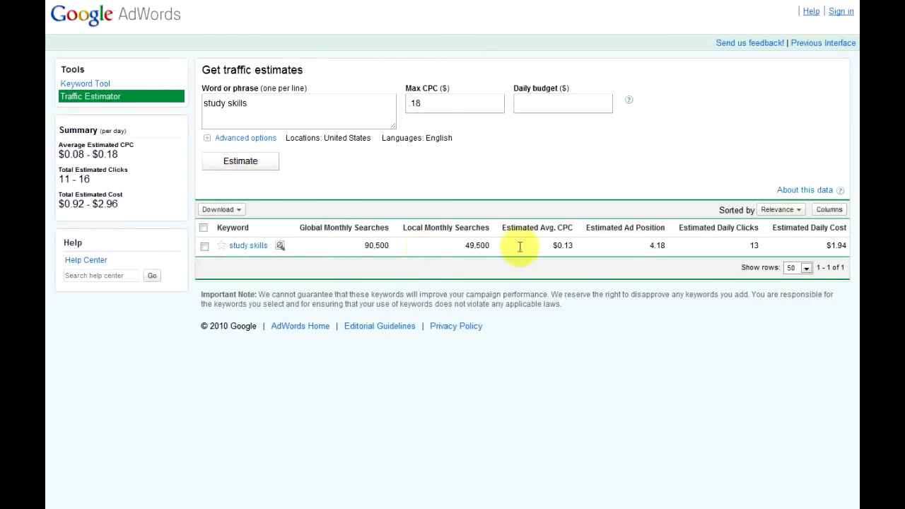
{"action": "mouse_move", "coordinate": [763, 246]}
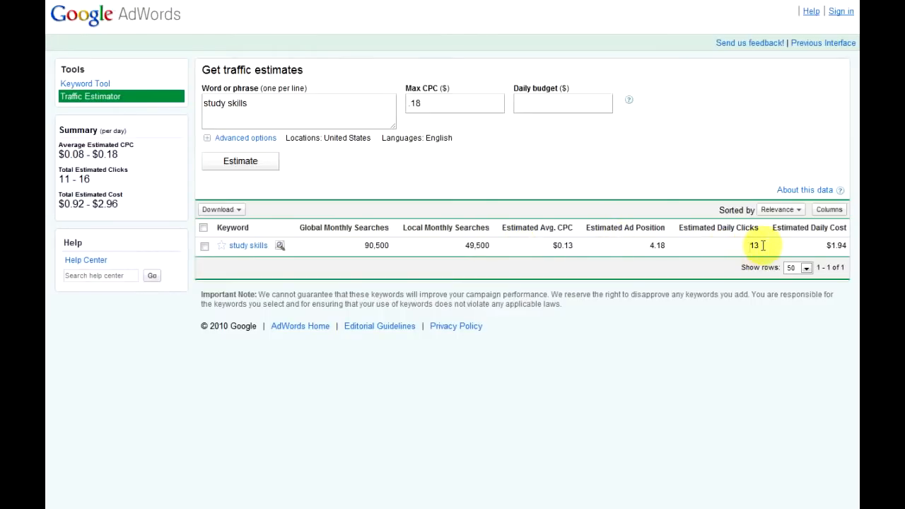
{"action": "mouse_move", "coordinate": [762, 250]}
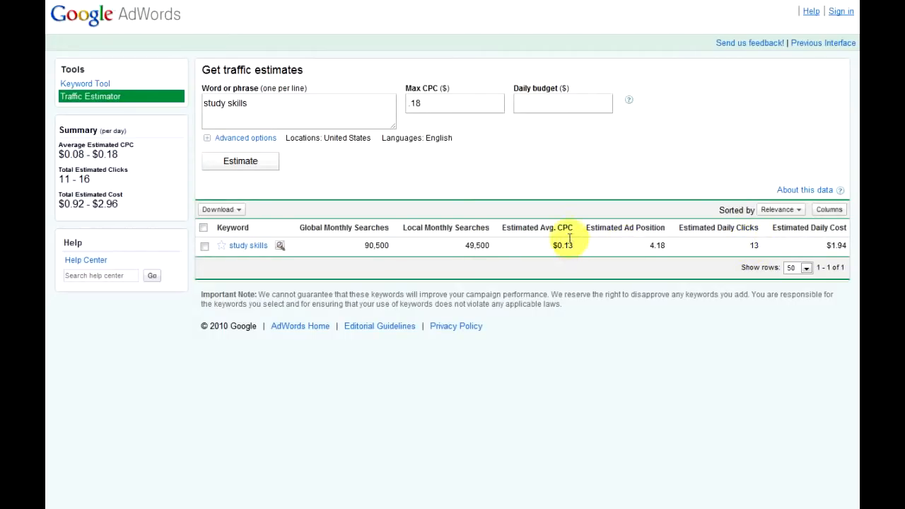
{"action": "double_click", "coordinate": [563, 247]}
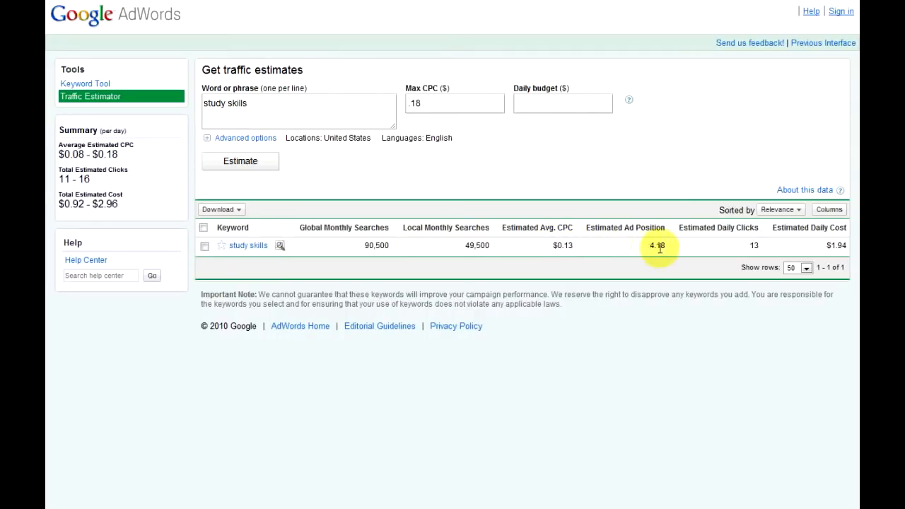
{"action": "mouse_move", "coordinate": [565, 246]}
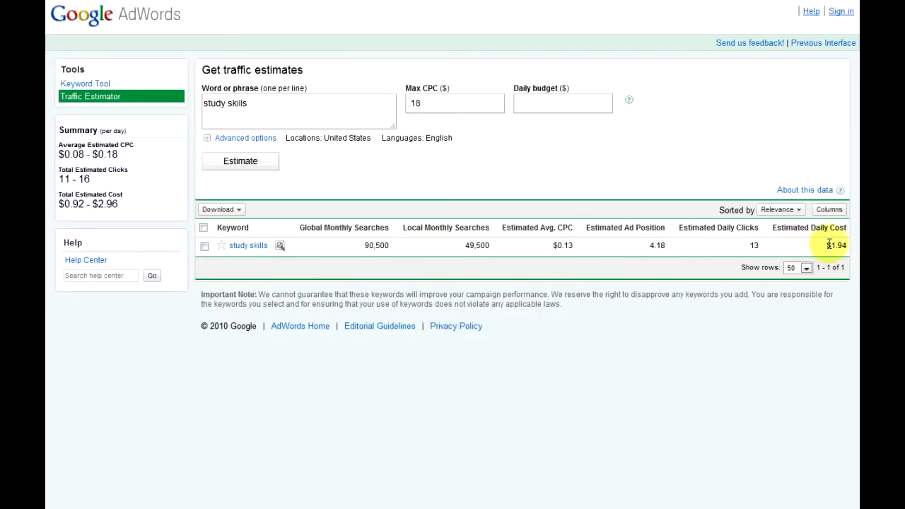
{"action": "mouse_move", "coordinate": [738, 210]}
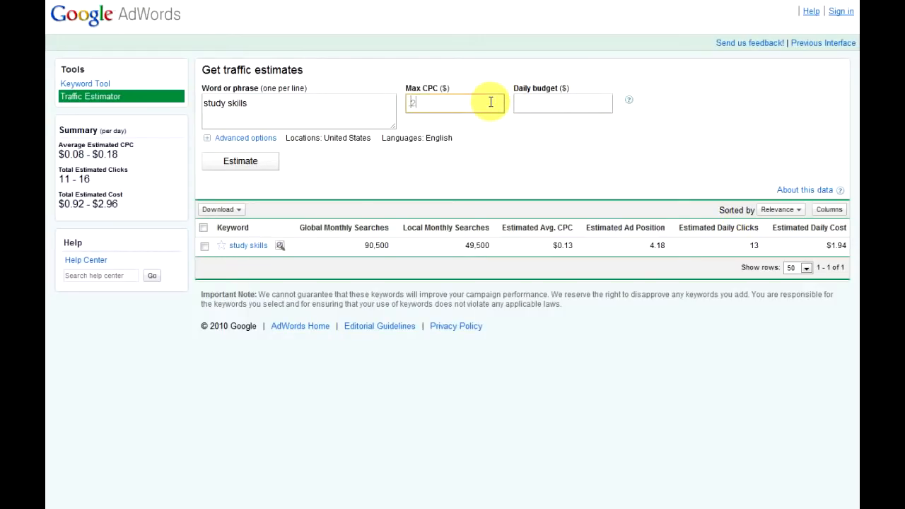
- Re-estimate 'study skills' with a max CPC of 25, giving a $3.29 daily cost
{"action": "type", "text": "25"}
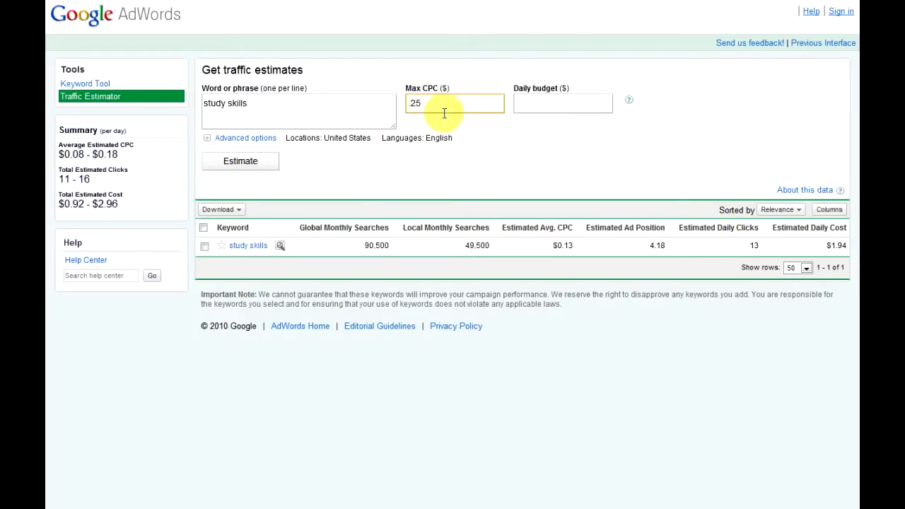
{"action": "left_click", "coordinate": [241, 161]}
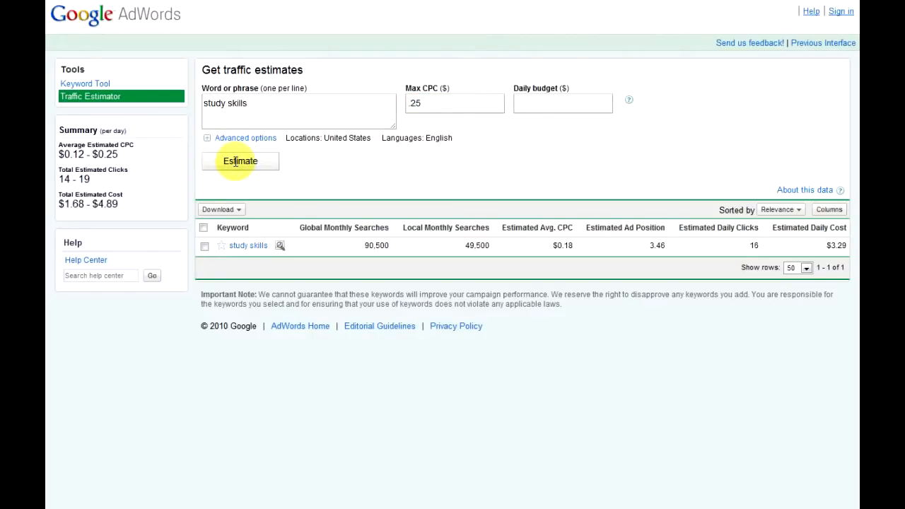
{"action": "mouse_move", "coordinate": [751, 249]}
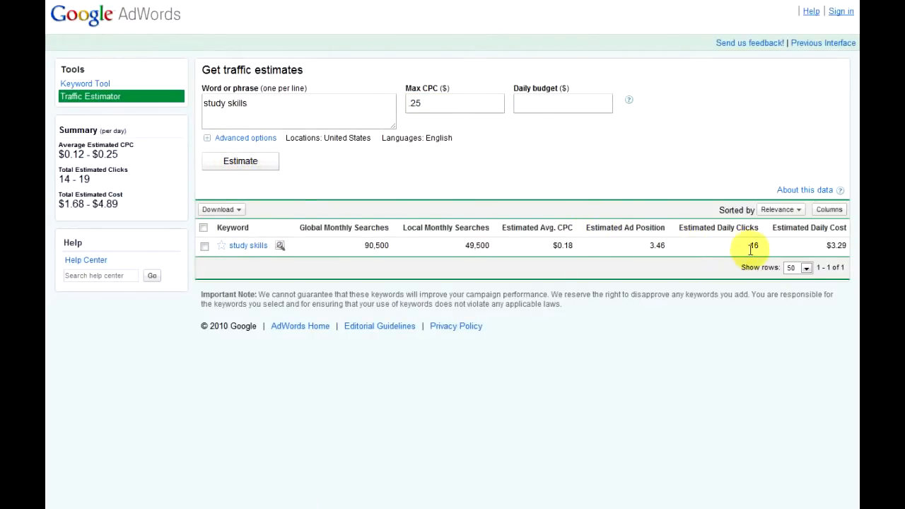
{"action": "mouse_move", "coordinate": [651, 259]}
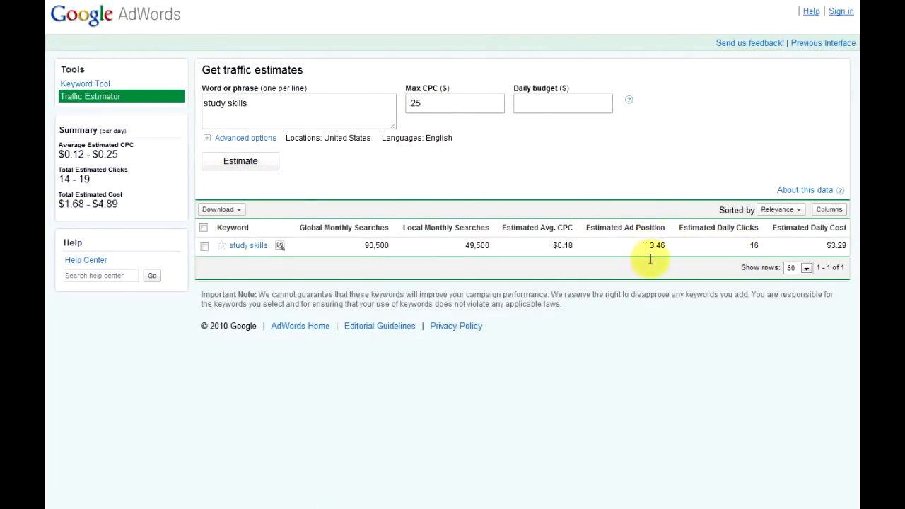
{"action": "mouse_move", "coordinate": [323, 241]}
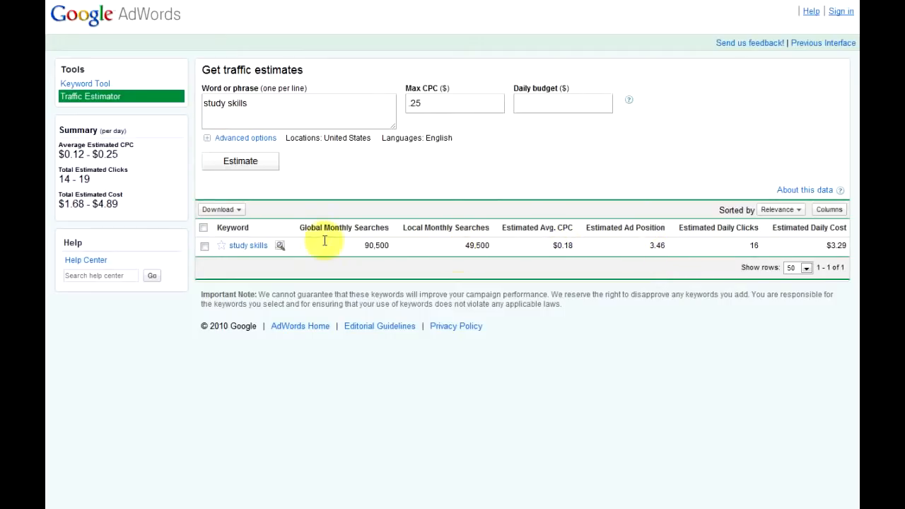
{"action": "mouse_move", "coordinate": [832, 241]}
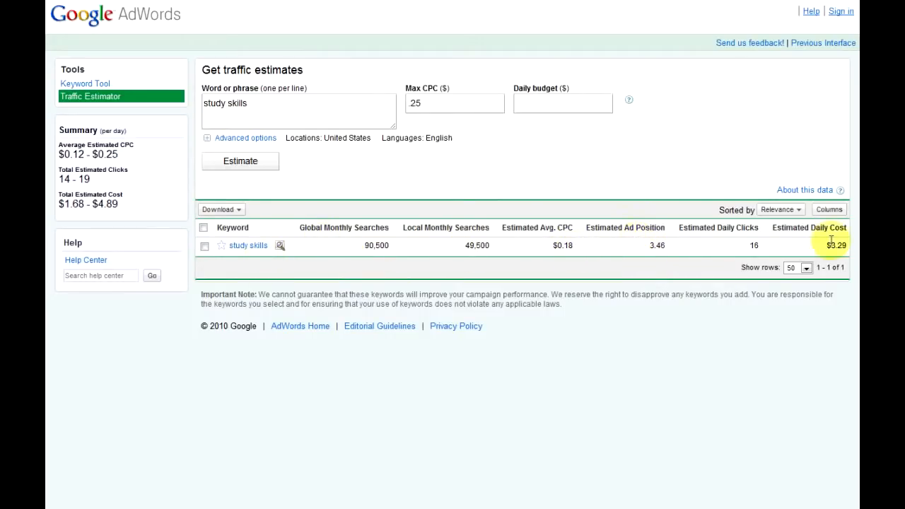
{"action": "mouse_move", "coordinate": [461, 101]}
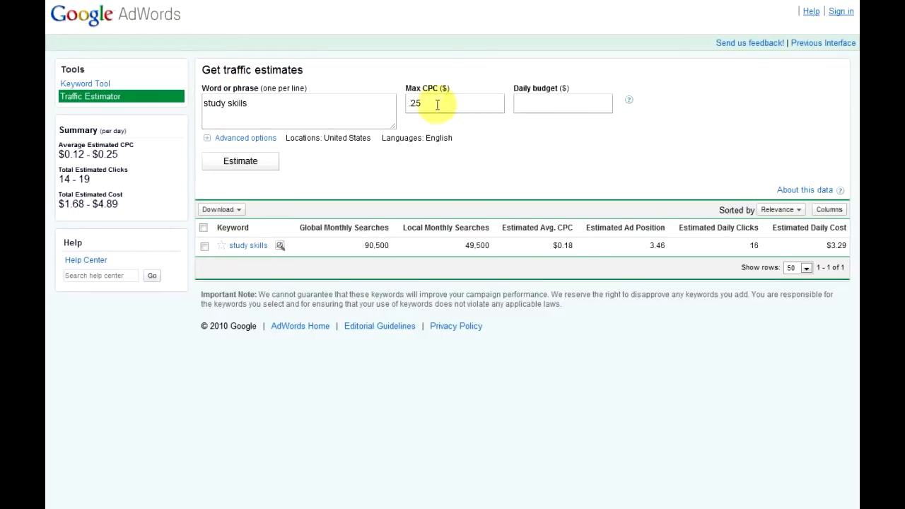
- Clear the max CPC and add 'study skills for students' and 'student study skills' as new keyword lines
{"action": "left_click", "coordinate": [308, 104]}
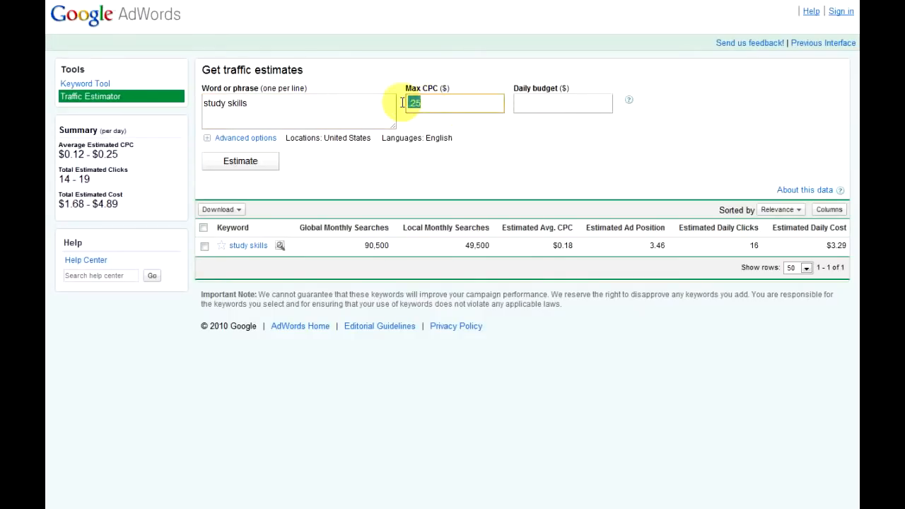
{"action": "left_click", "coordinate": [297, 110]}
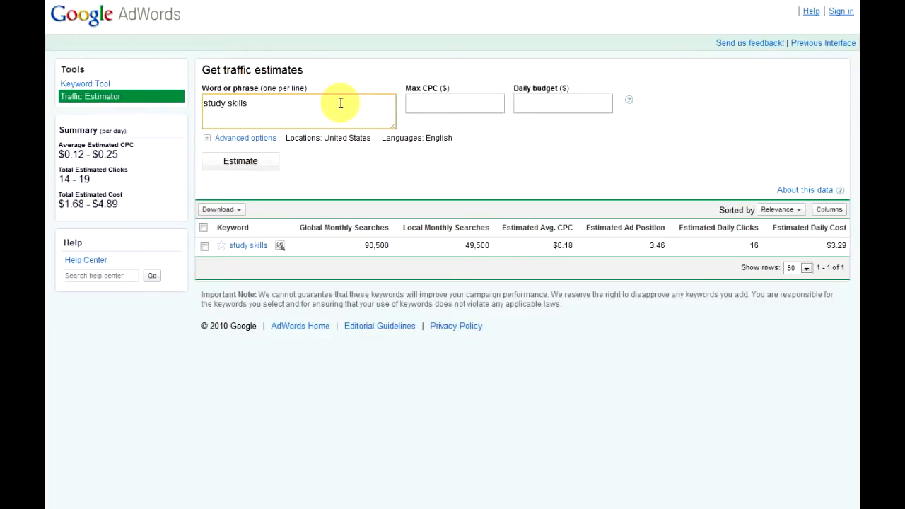
{"action": "type", "text": "study skills for student"}
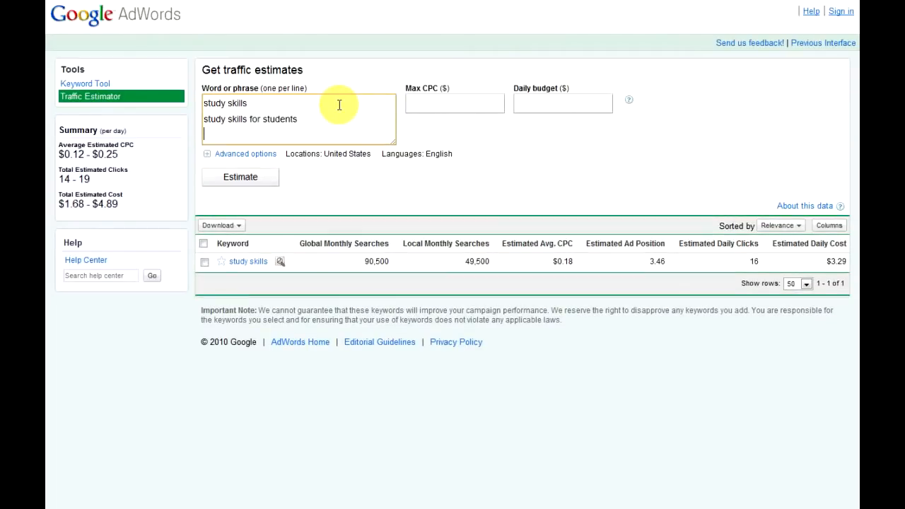
{"action": "type", "text": "student su"}
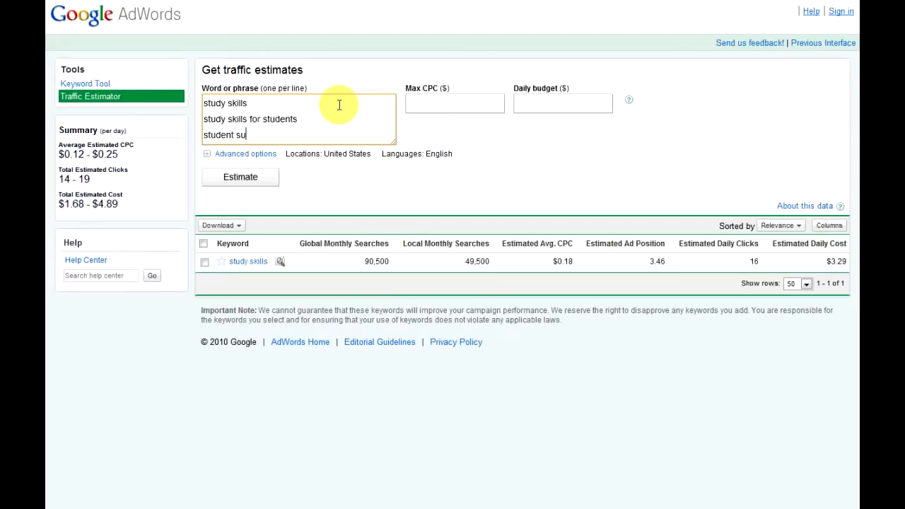
{"action": "type", "text": "d"}
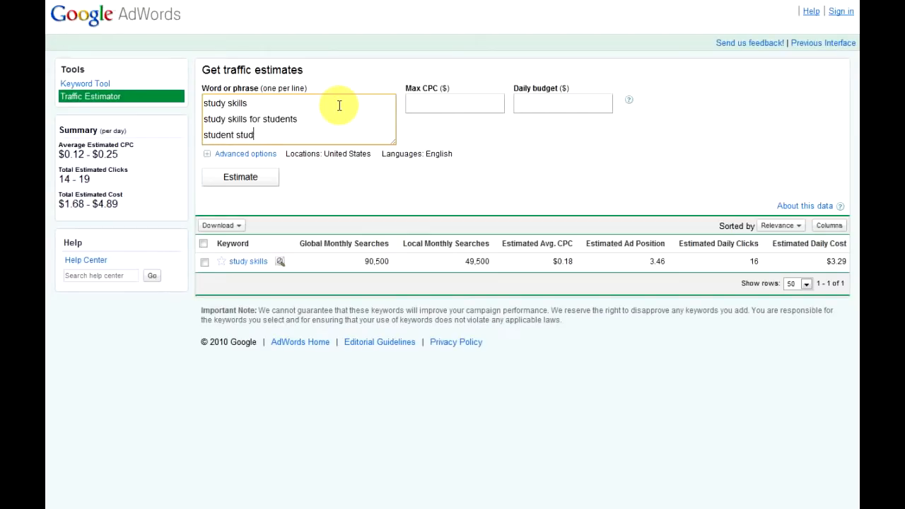
{"action": "type", "text": "y skills"}
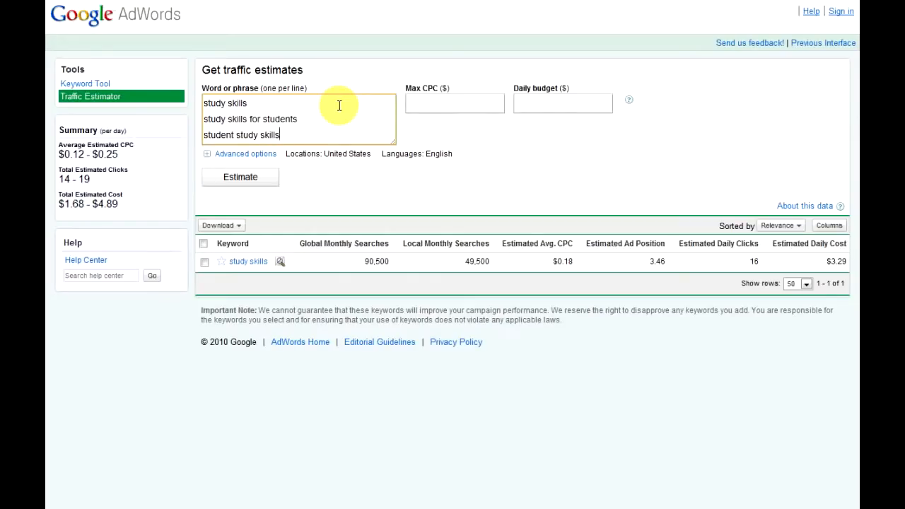
- Estimate all three phrases, showing 4,400 and 1,000 global searches for the new ones
{"action": "left_click", "coordinate": [240, 177]}
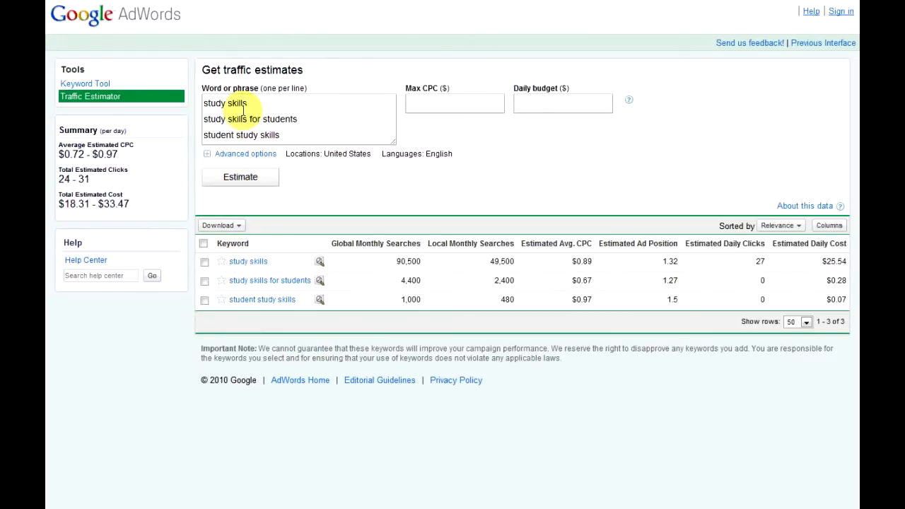
{"action": "mouse_move", "coordinate": [345, 340]}
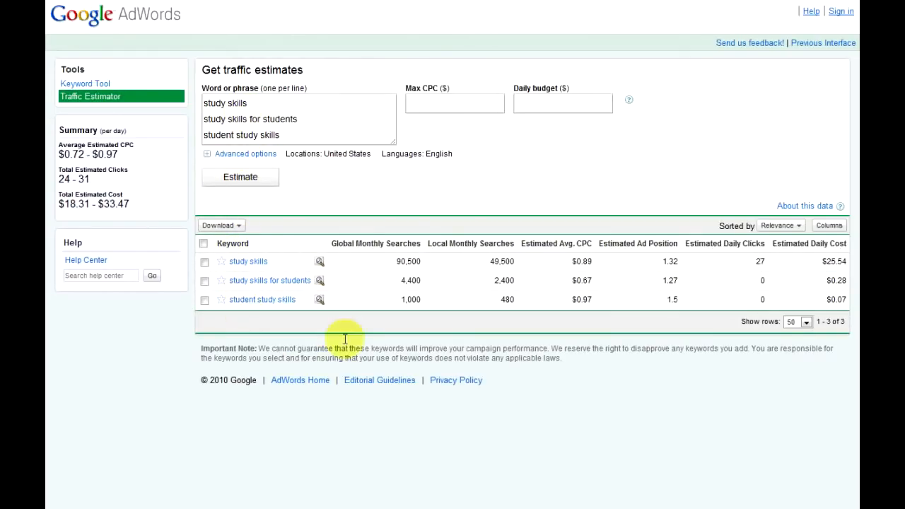
{"action": "mouse_move", "coordinate": [408, 260]}
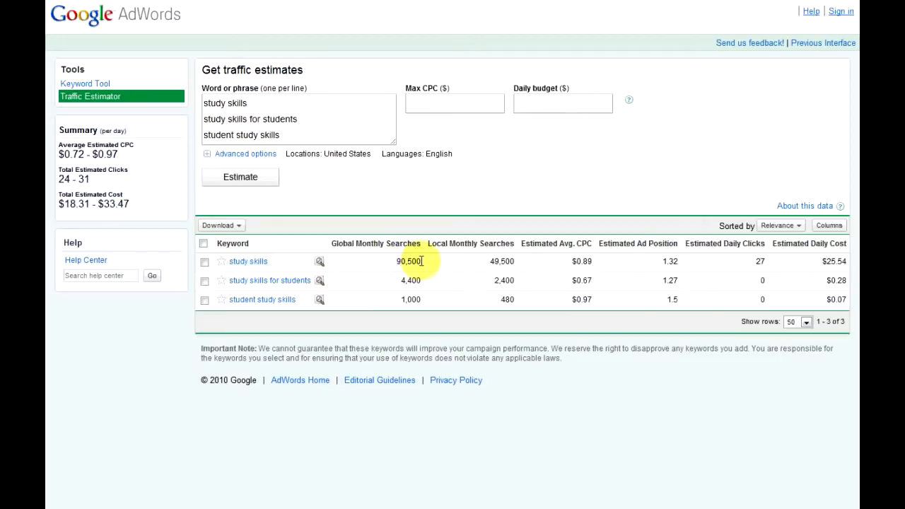
{"action": "mouse_move", "coordinate": [422, 283]}
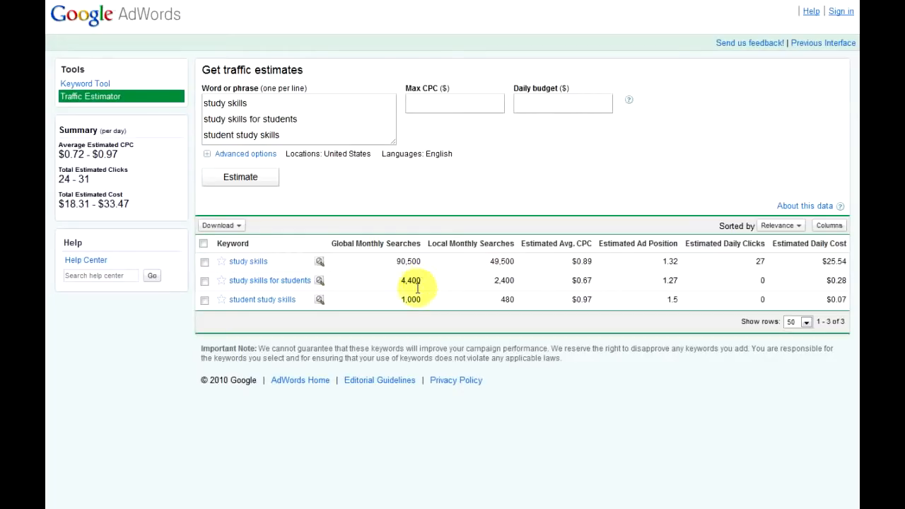
{"action": "mouse_move", "coordinate": [416, 315]}
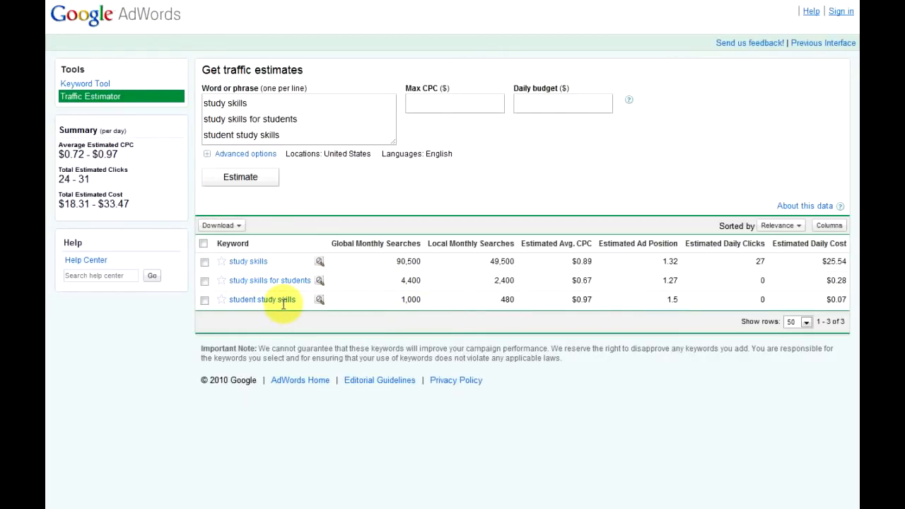
{"action": "mouse_move", "coordinate": [424, 300]}
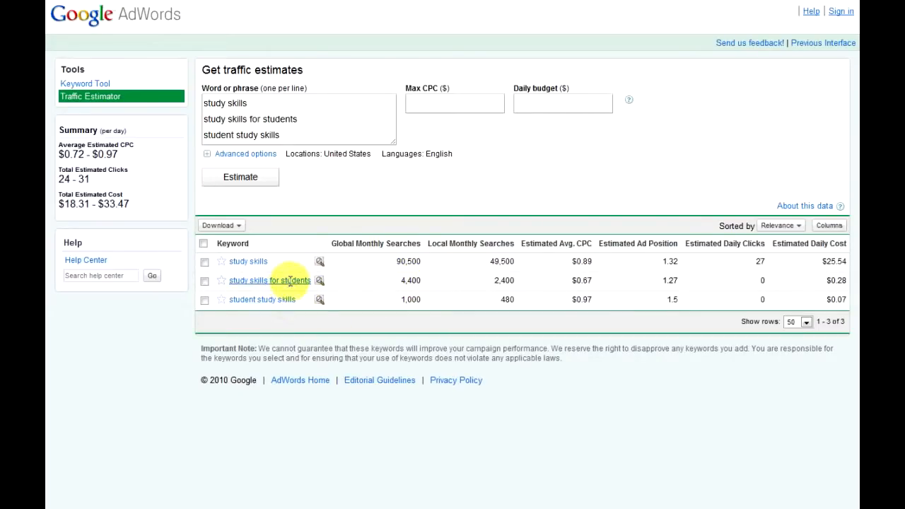
{"action": "mouse_move", "coordinate": [276, 288]}
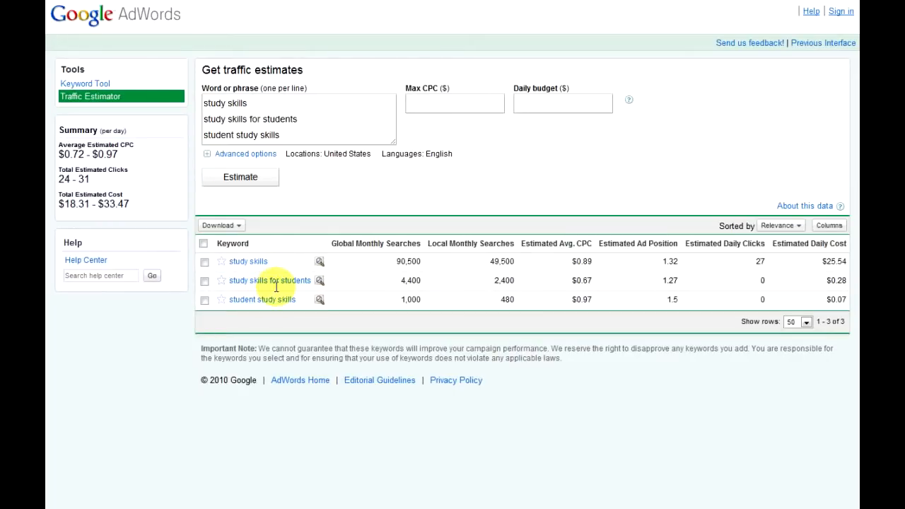
{"action": "mouse_move", "coordinate": [268, 264]}
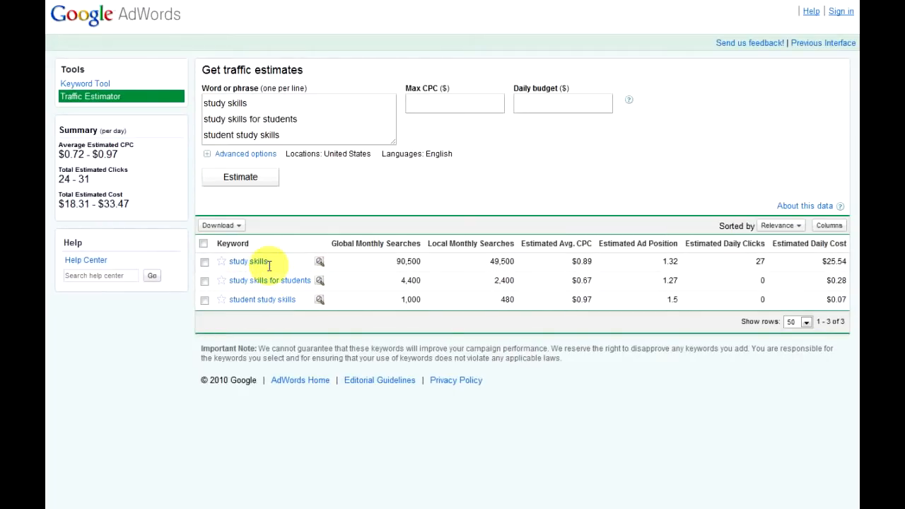
{"action": "mouse_move", "coordinate": [285, 325]}
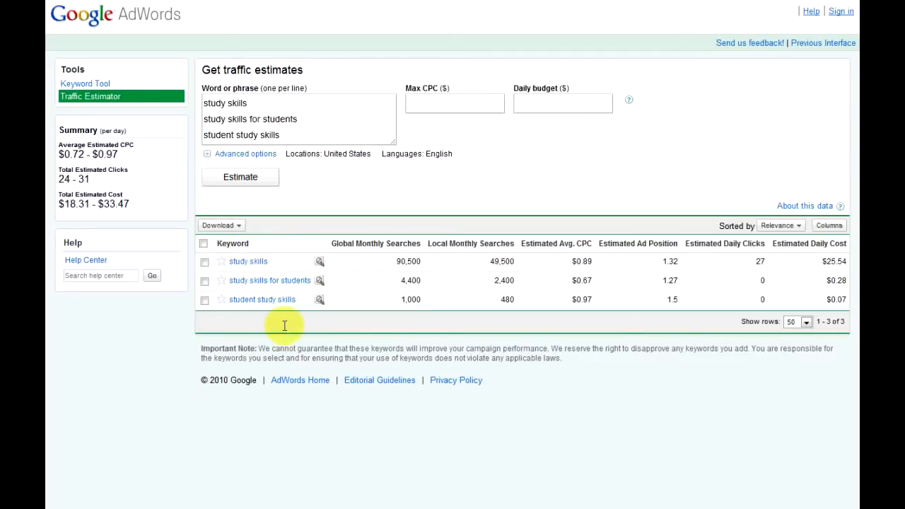
{"action": "mouse_move", "coordinate": [260, 293]}
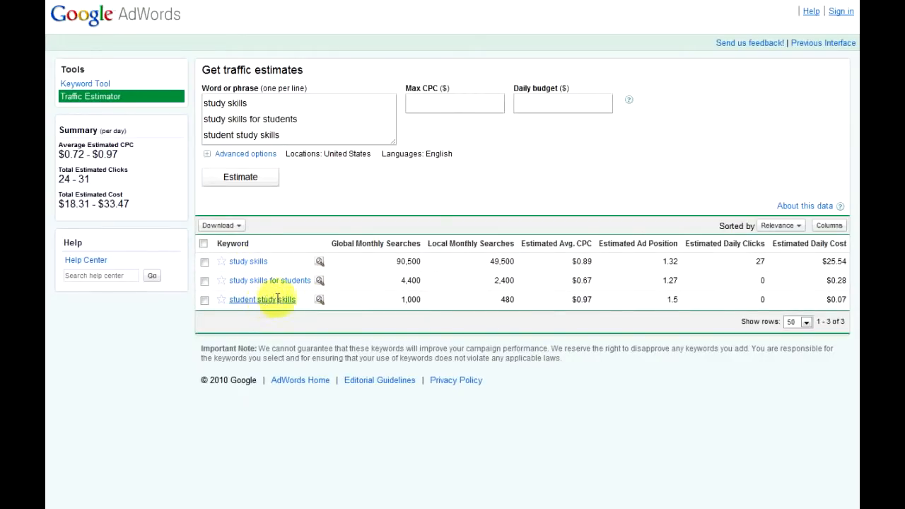
{"action": "mouse_move", "coordinate": [270, 280]}
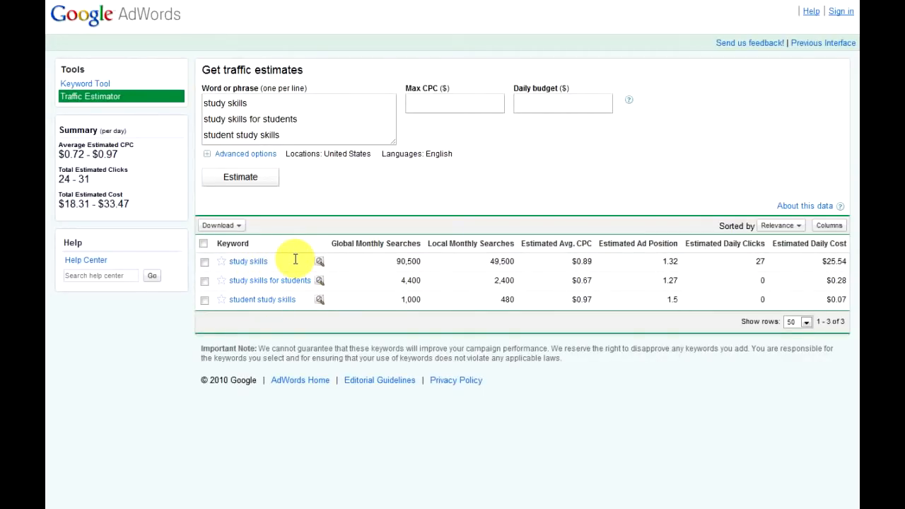
{"action": "mouse_move", "coordinate": [314, 214]}
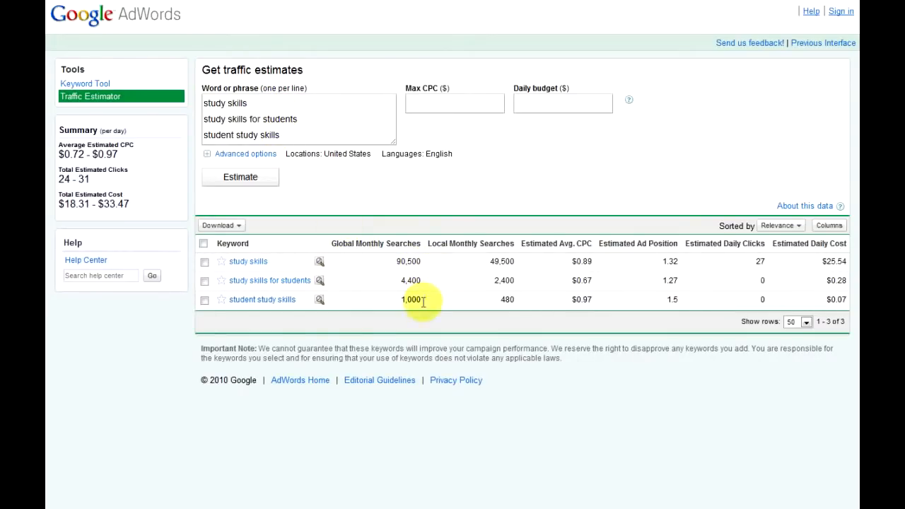
{"action": "mouse_move", "coordinate": [418, 261]}
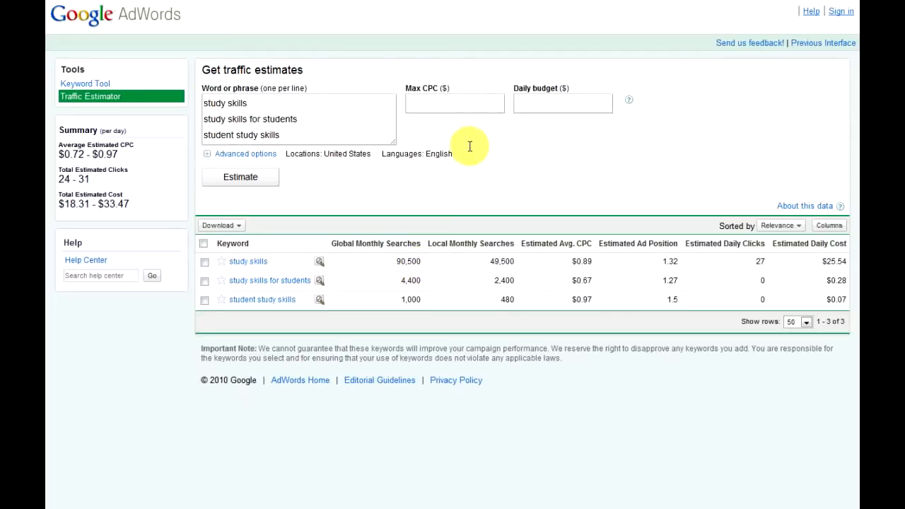
{"action": "mouse_move", "coordinate": [277, 257]}
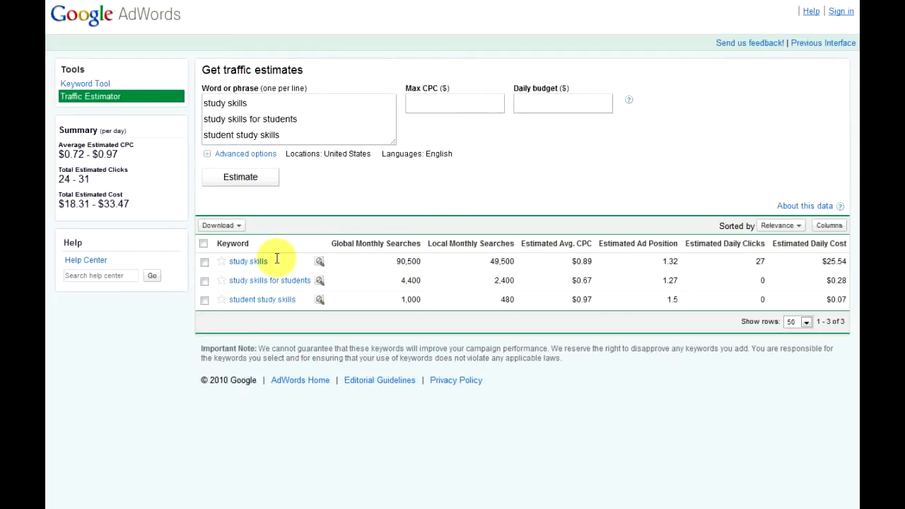
{"action": "mouse_move", "coordinate": [229, 266]}
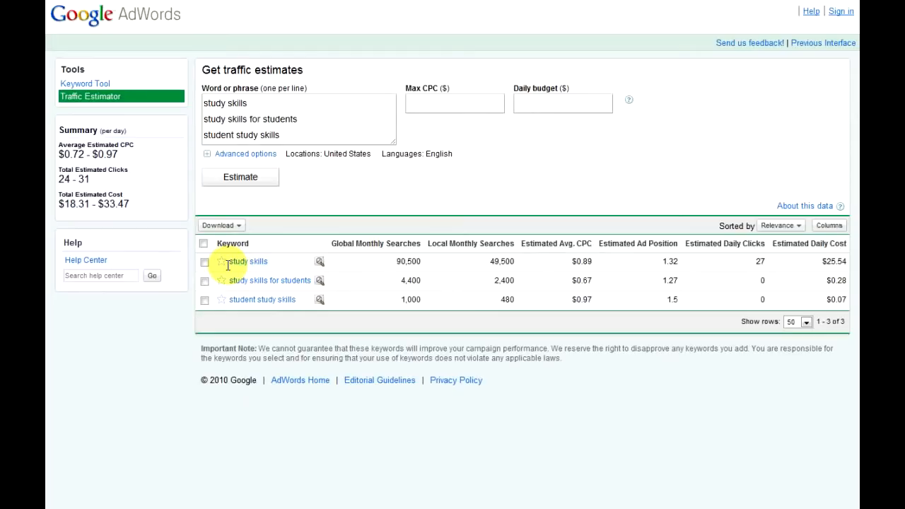
{"action": "mouse_move", "coordinate": [260, 300]}
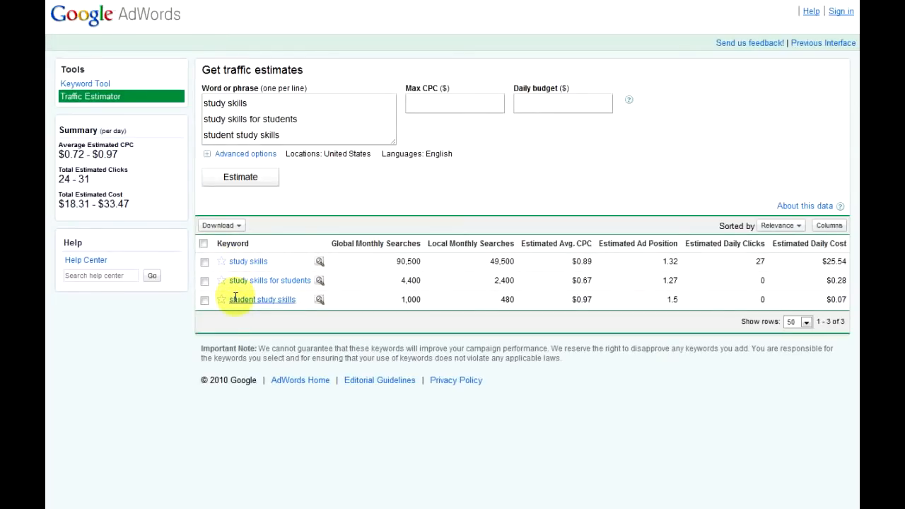
{"action": "mouse_move", "coordinate": [325, 255]}
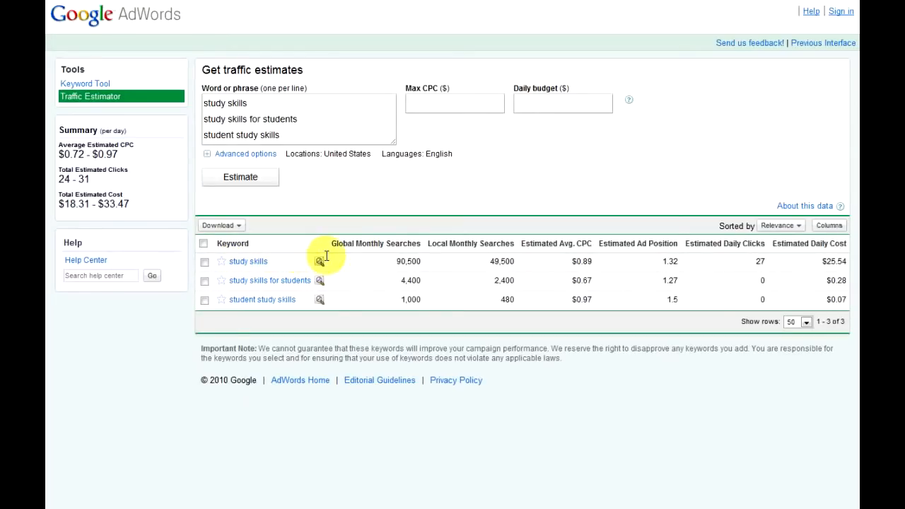
{"action": "mouse_move", "coordinate": [856, 78]}
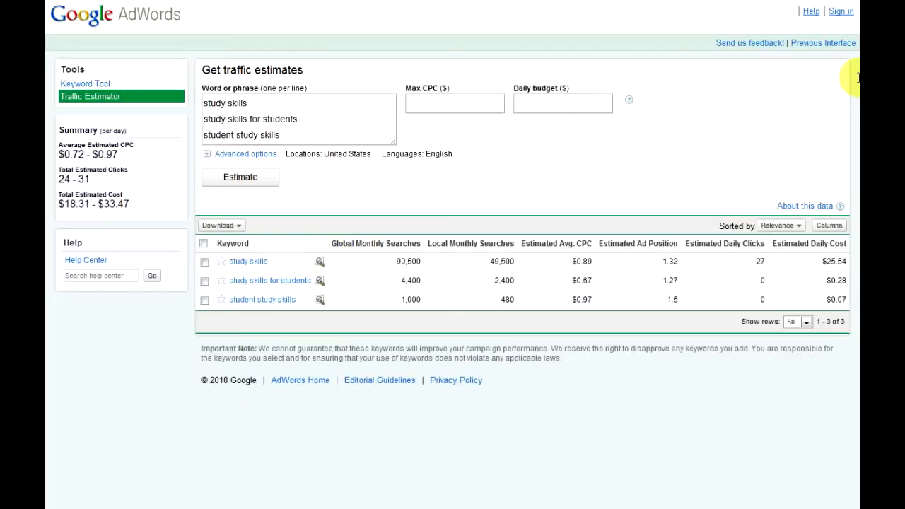